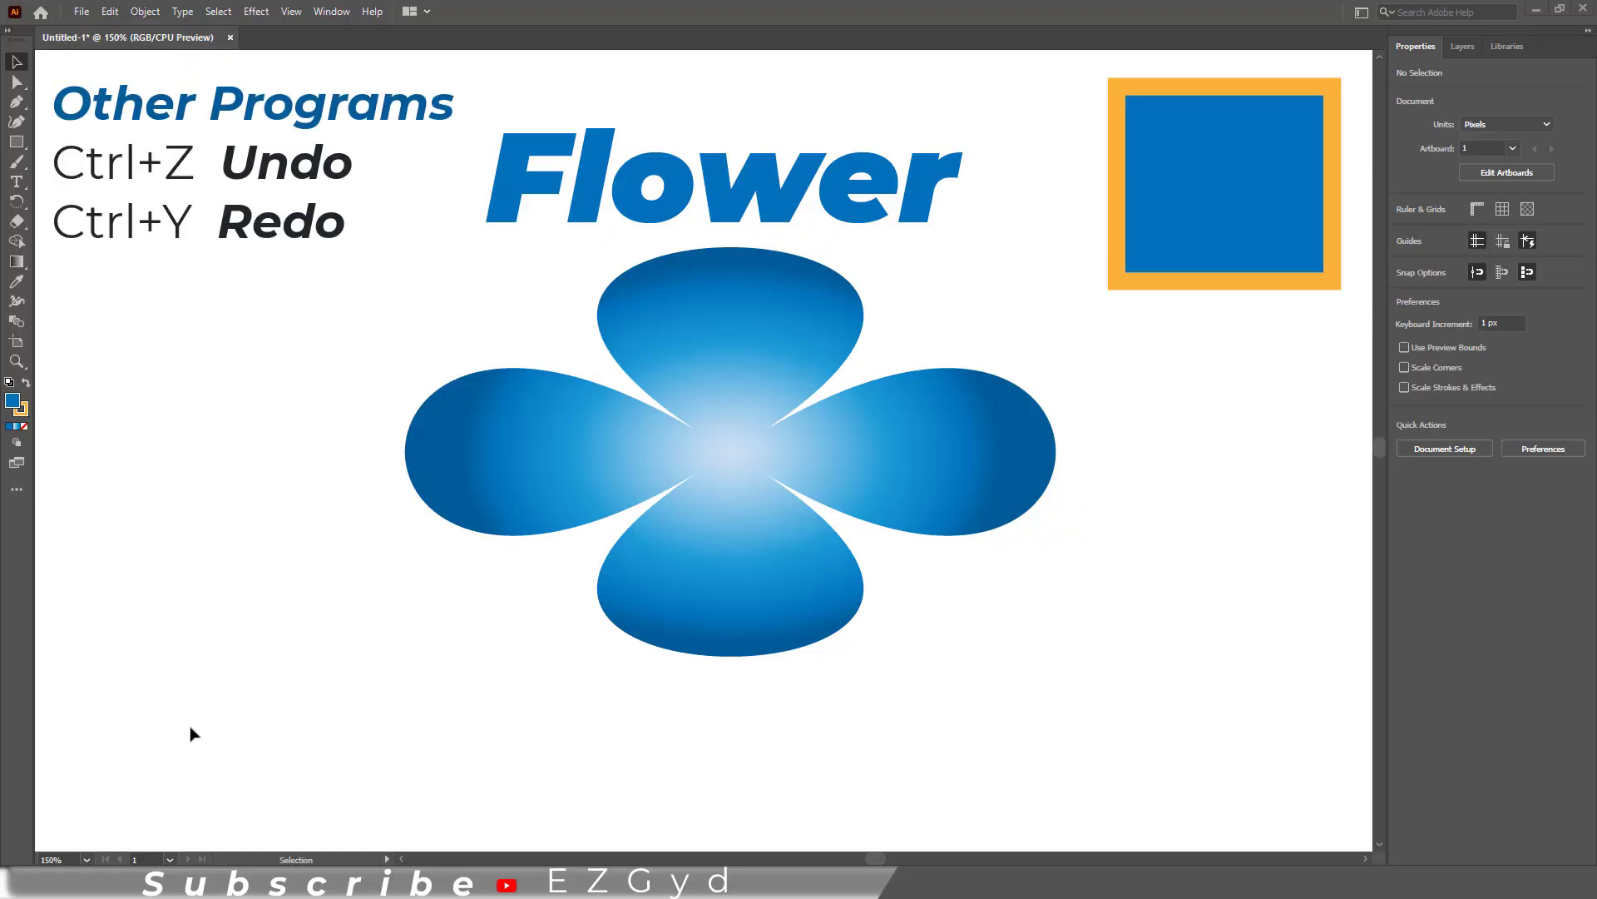
pyautogui.moveTo(278, 280)
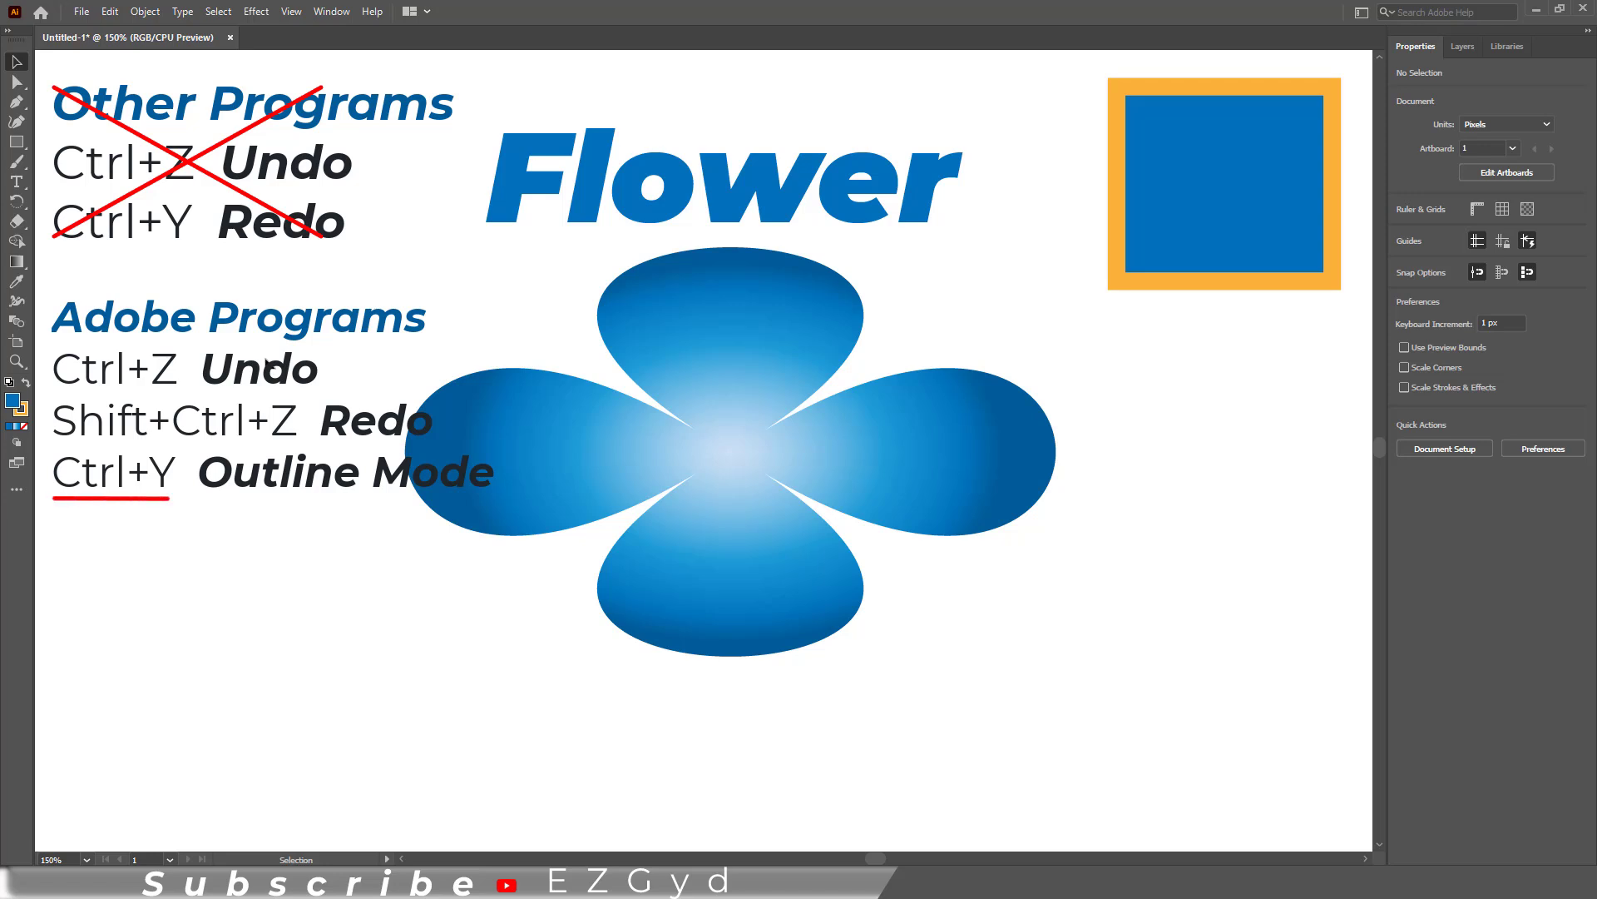
# Step: Switch the artwork to Outline mode with Ctrl+Y, showing bare paths only
pyautogui.press('ctrl+y')
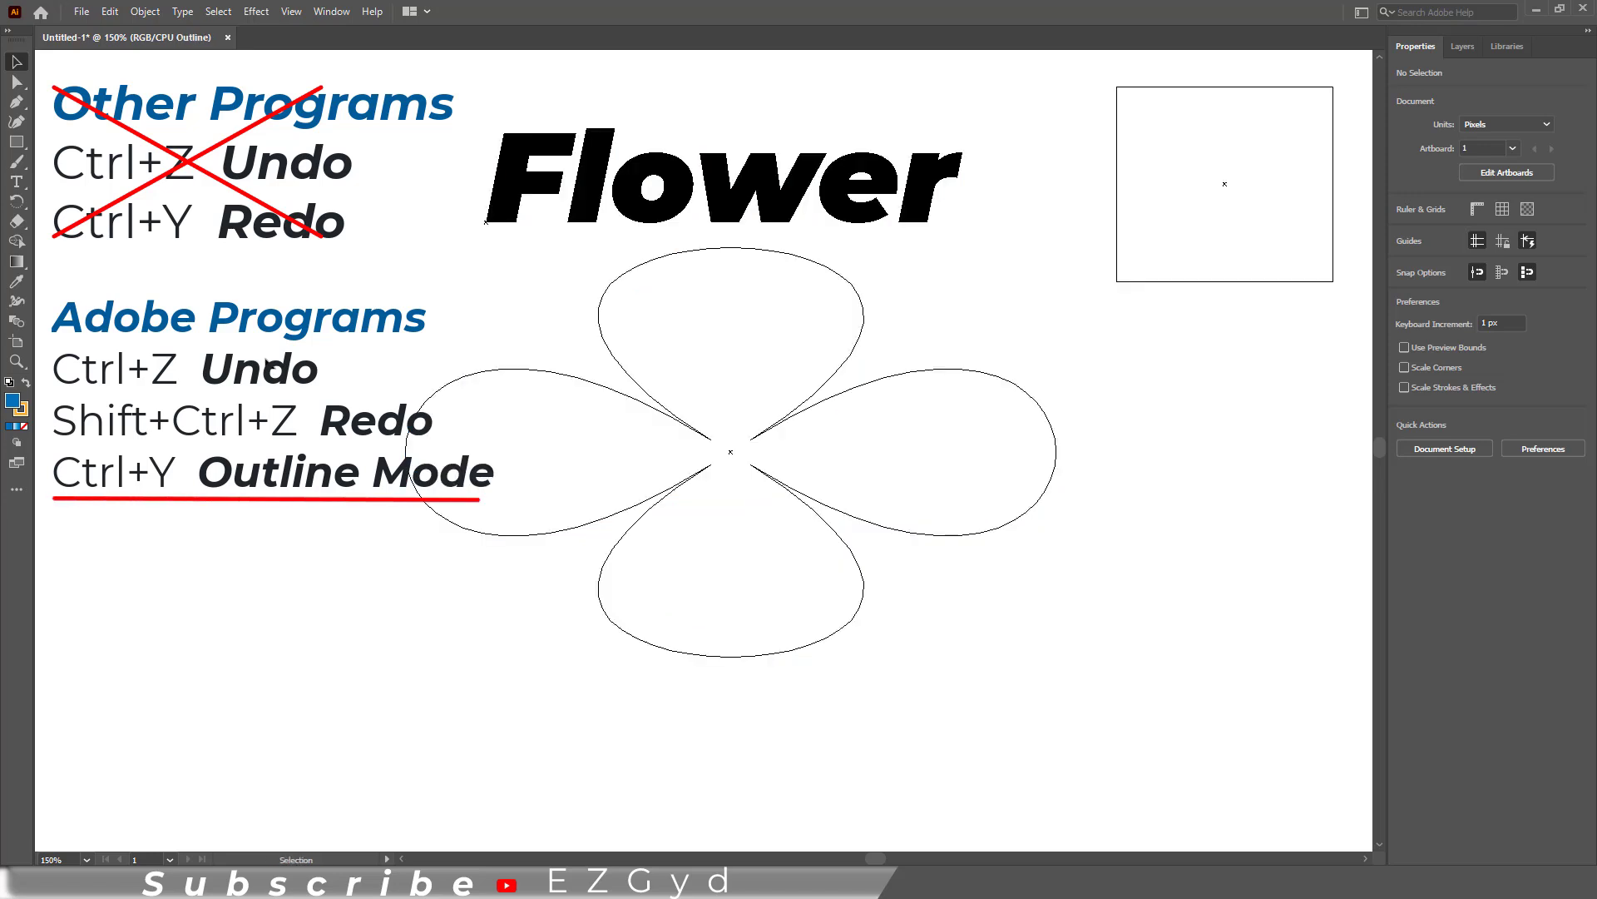
pyautogui.moveTo(643, 379)
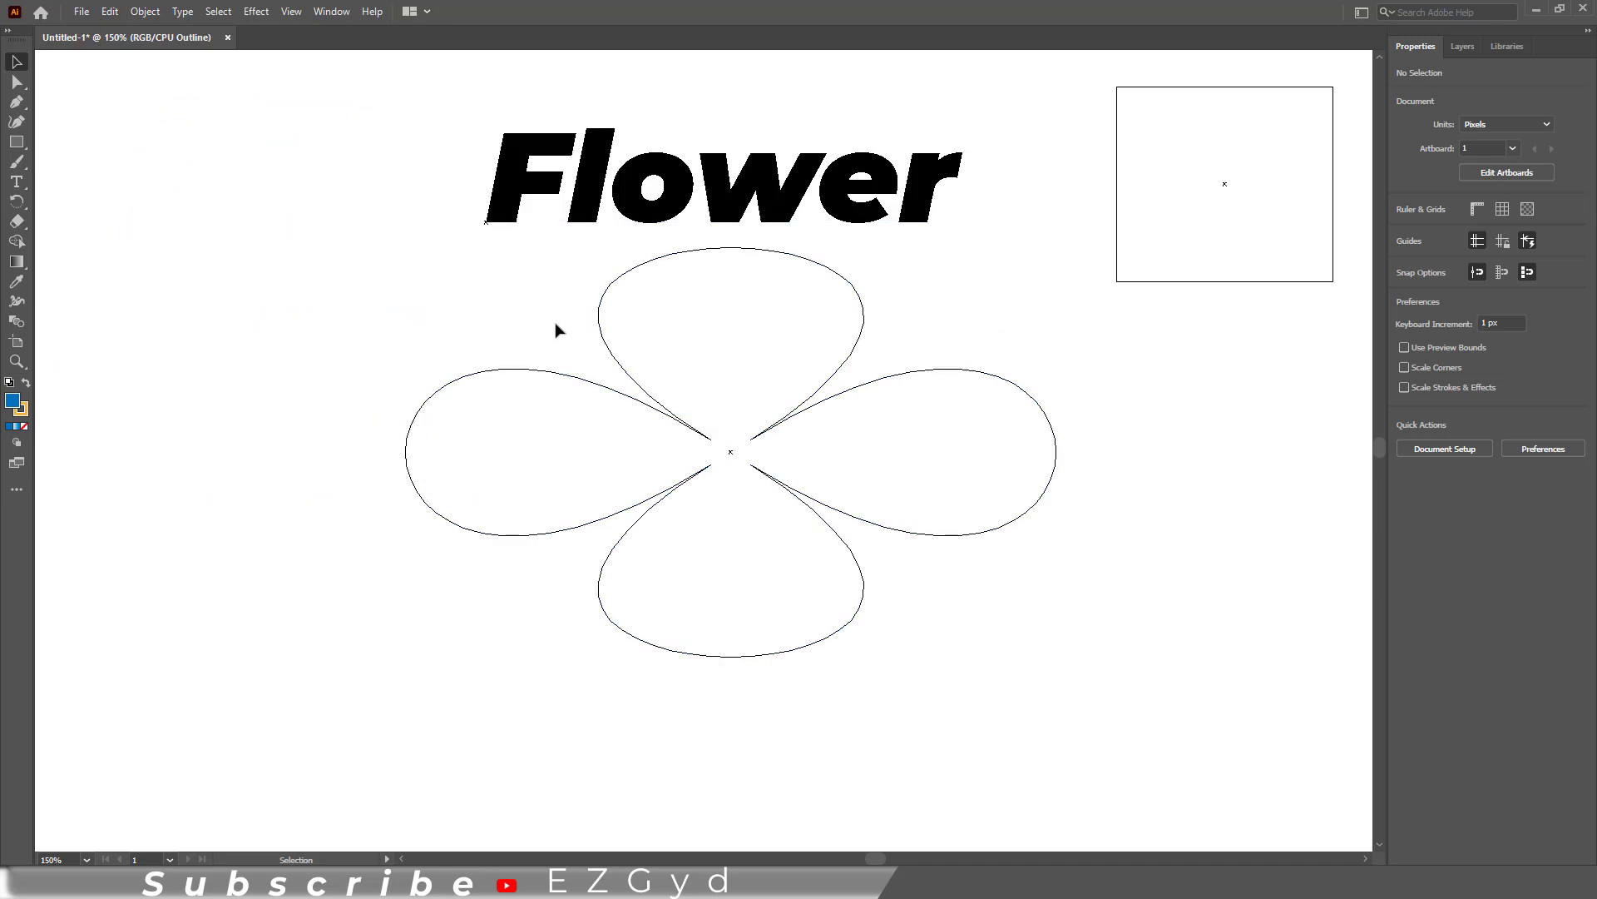
pyautogui.moveTo(750, 569)
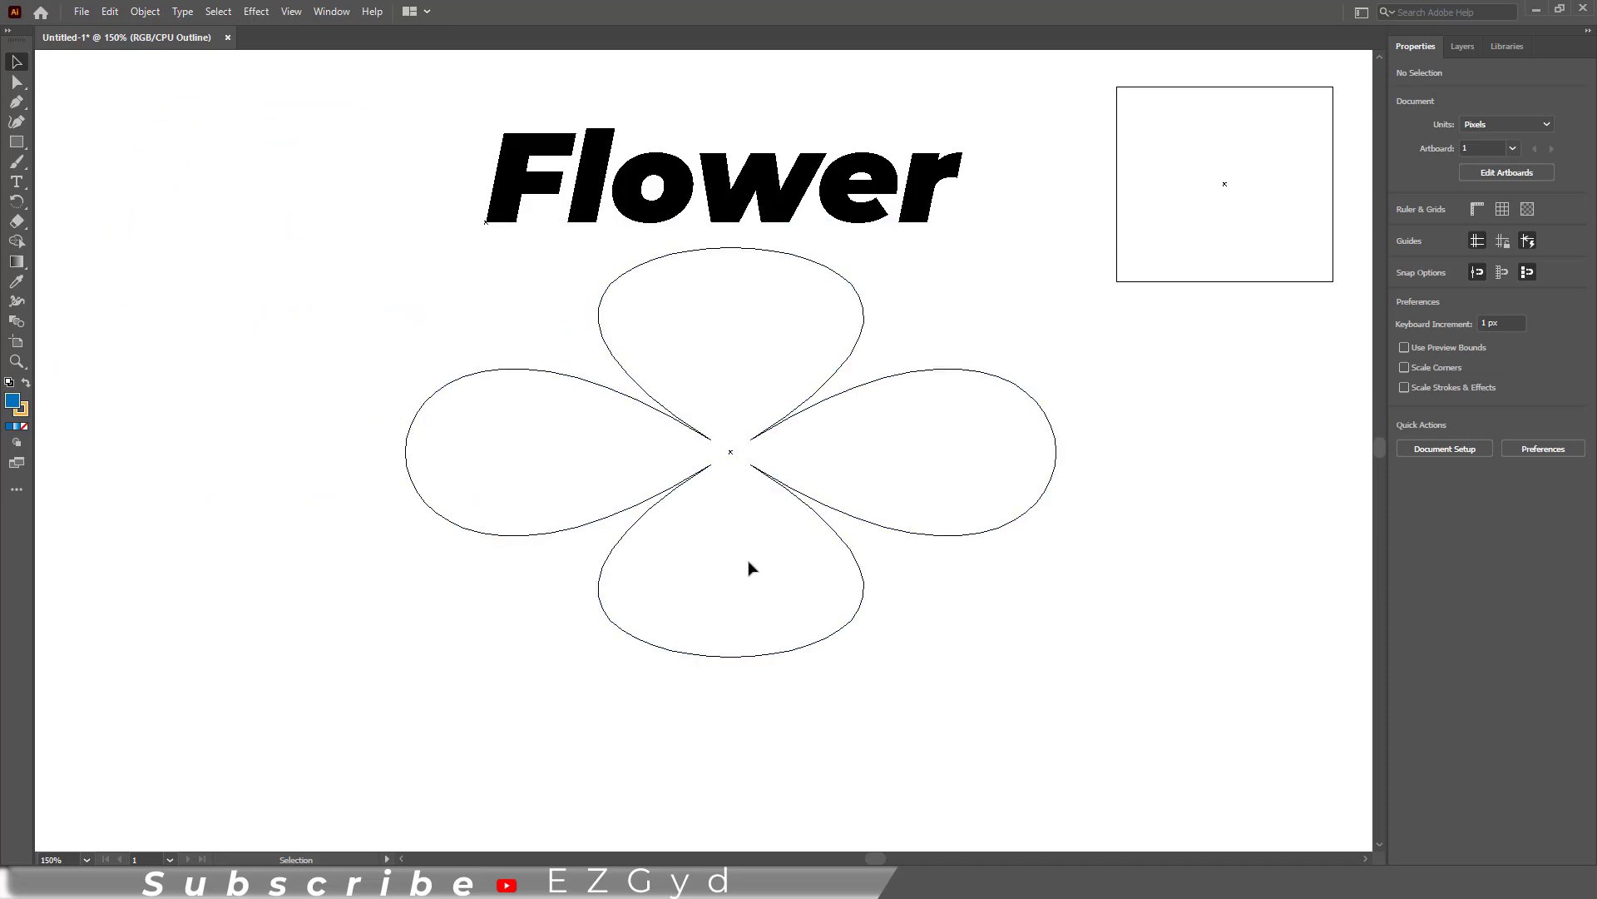
pyautogui.moveTo(799, 505)
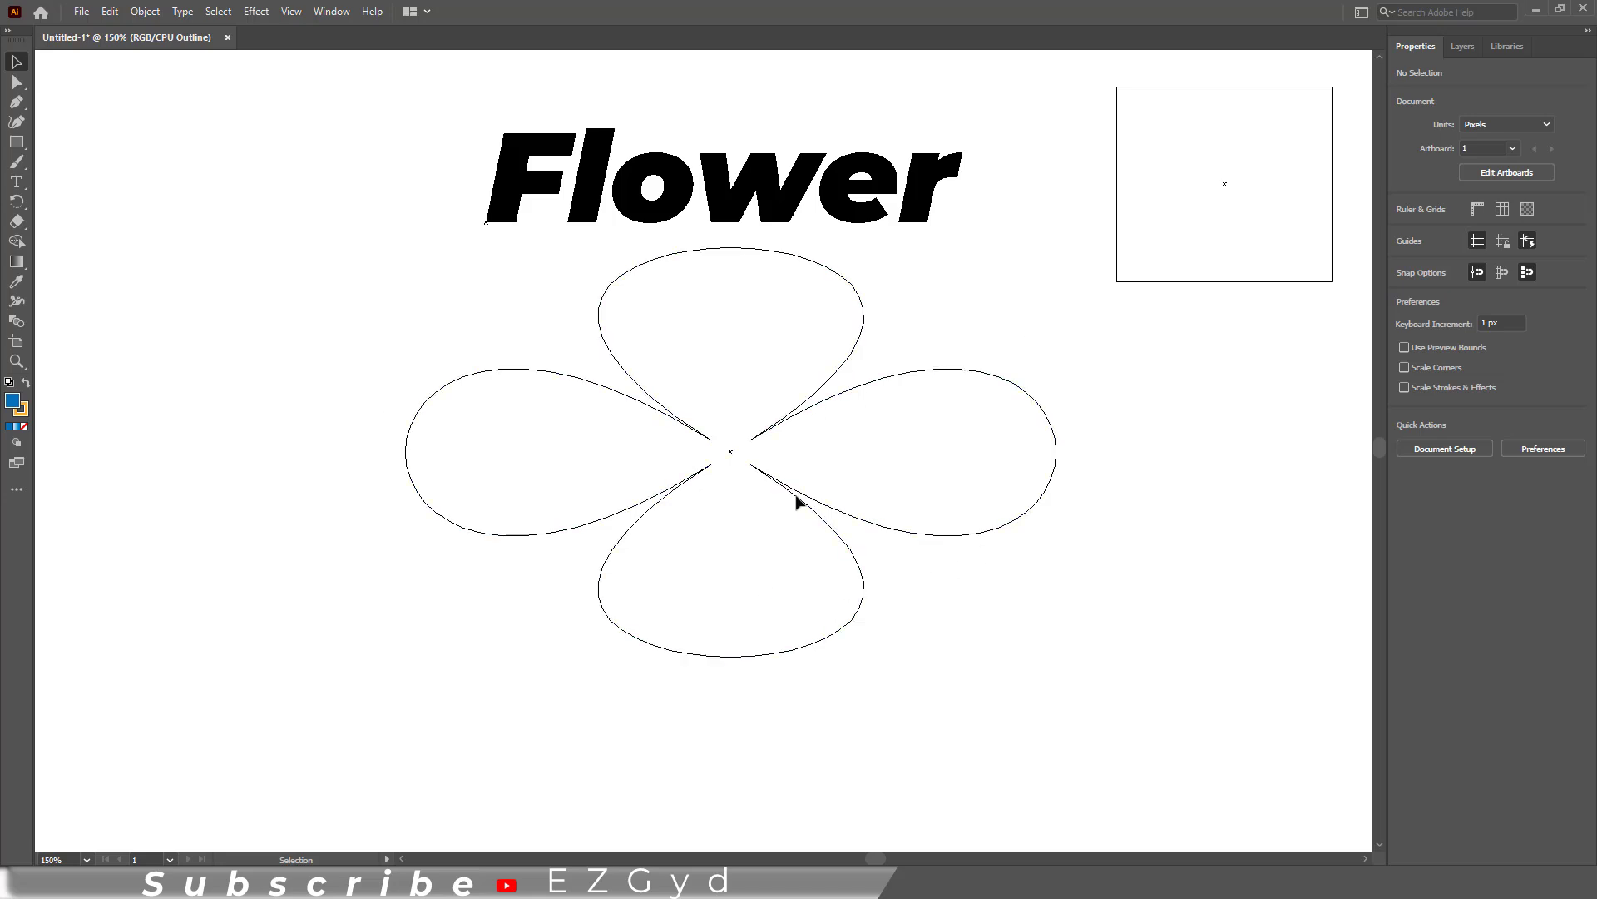
pyautogui.moveTo(556, 432)
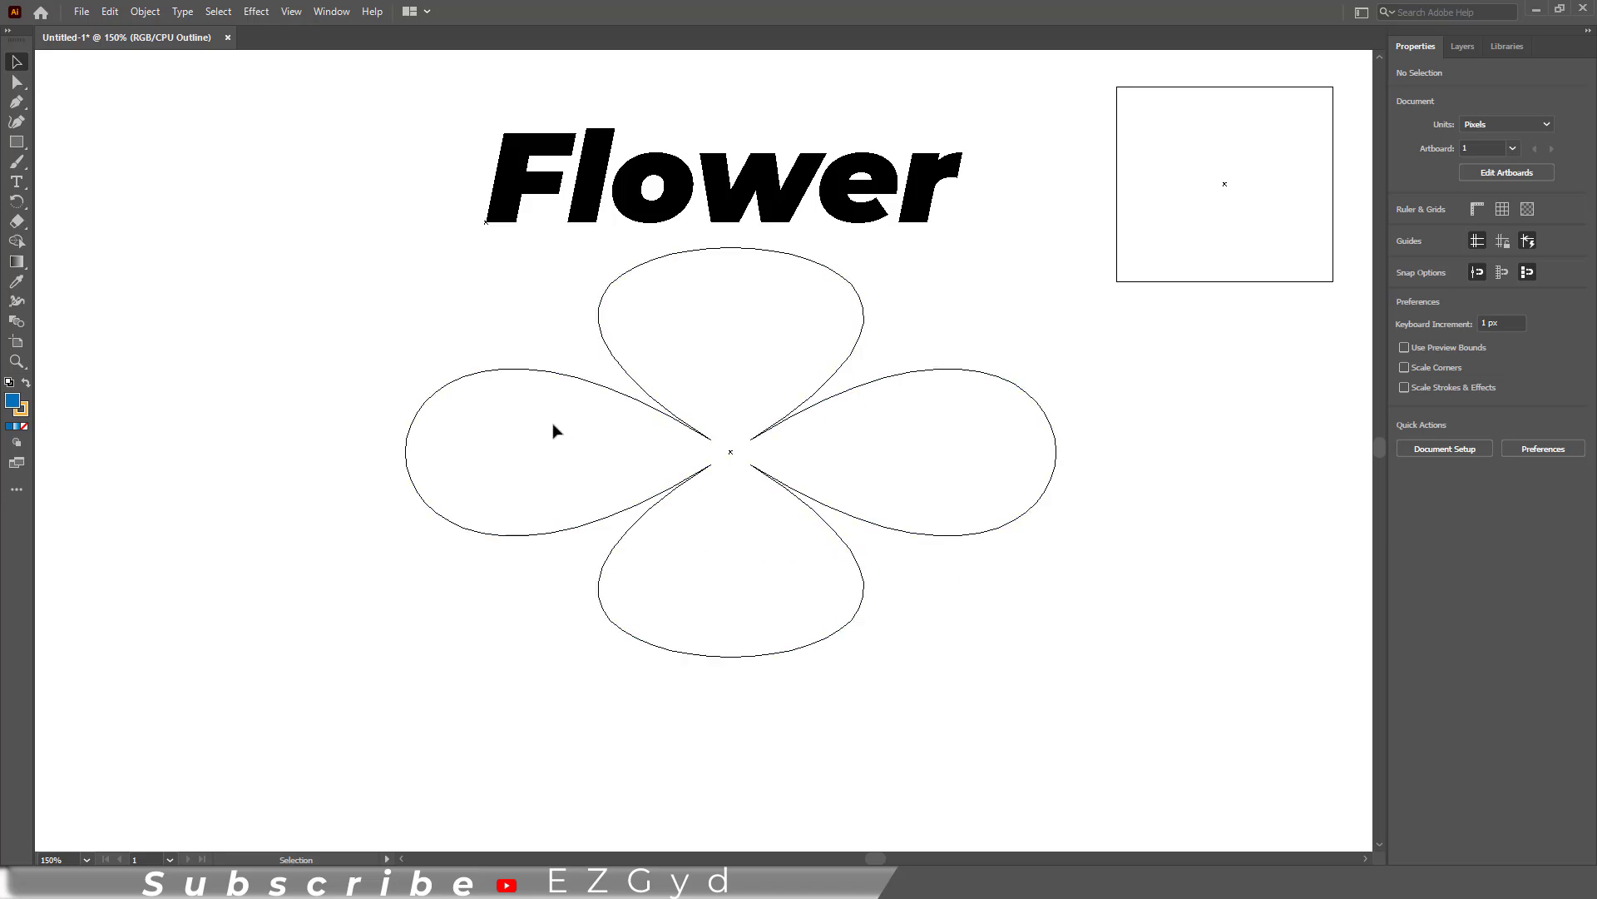
pyautogui.moveTo(317, 305)
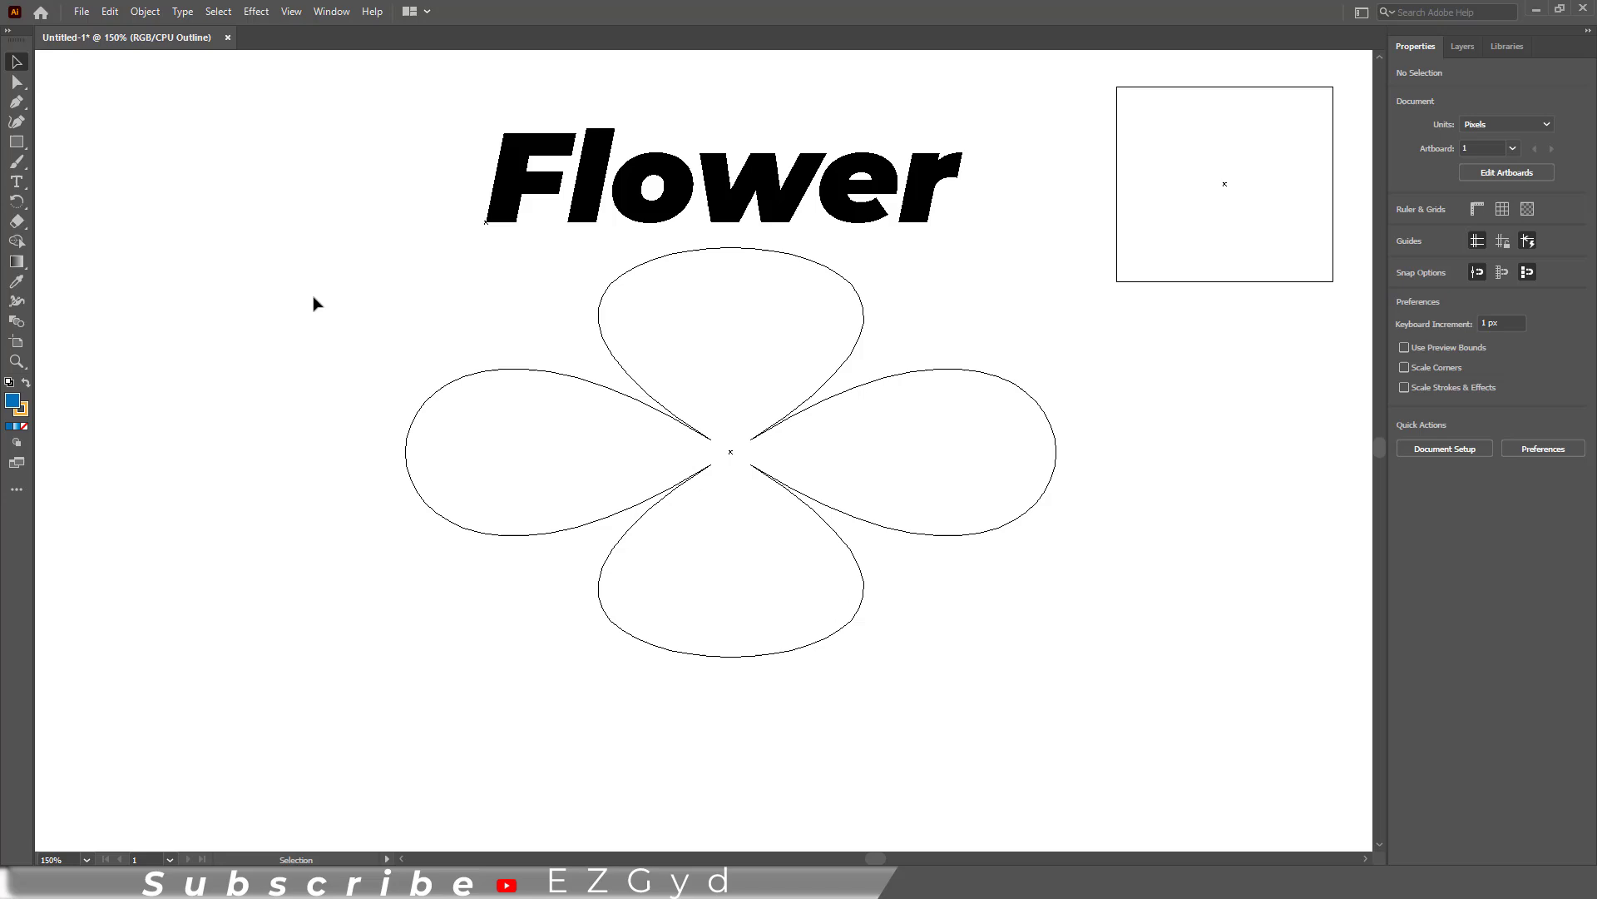
# Step: Return the artwork to Preview via the View menu, toggling outline once more in between
pyautogui.click(296, 10)
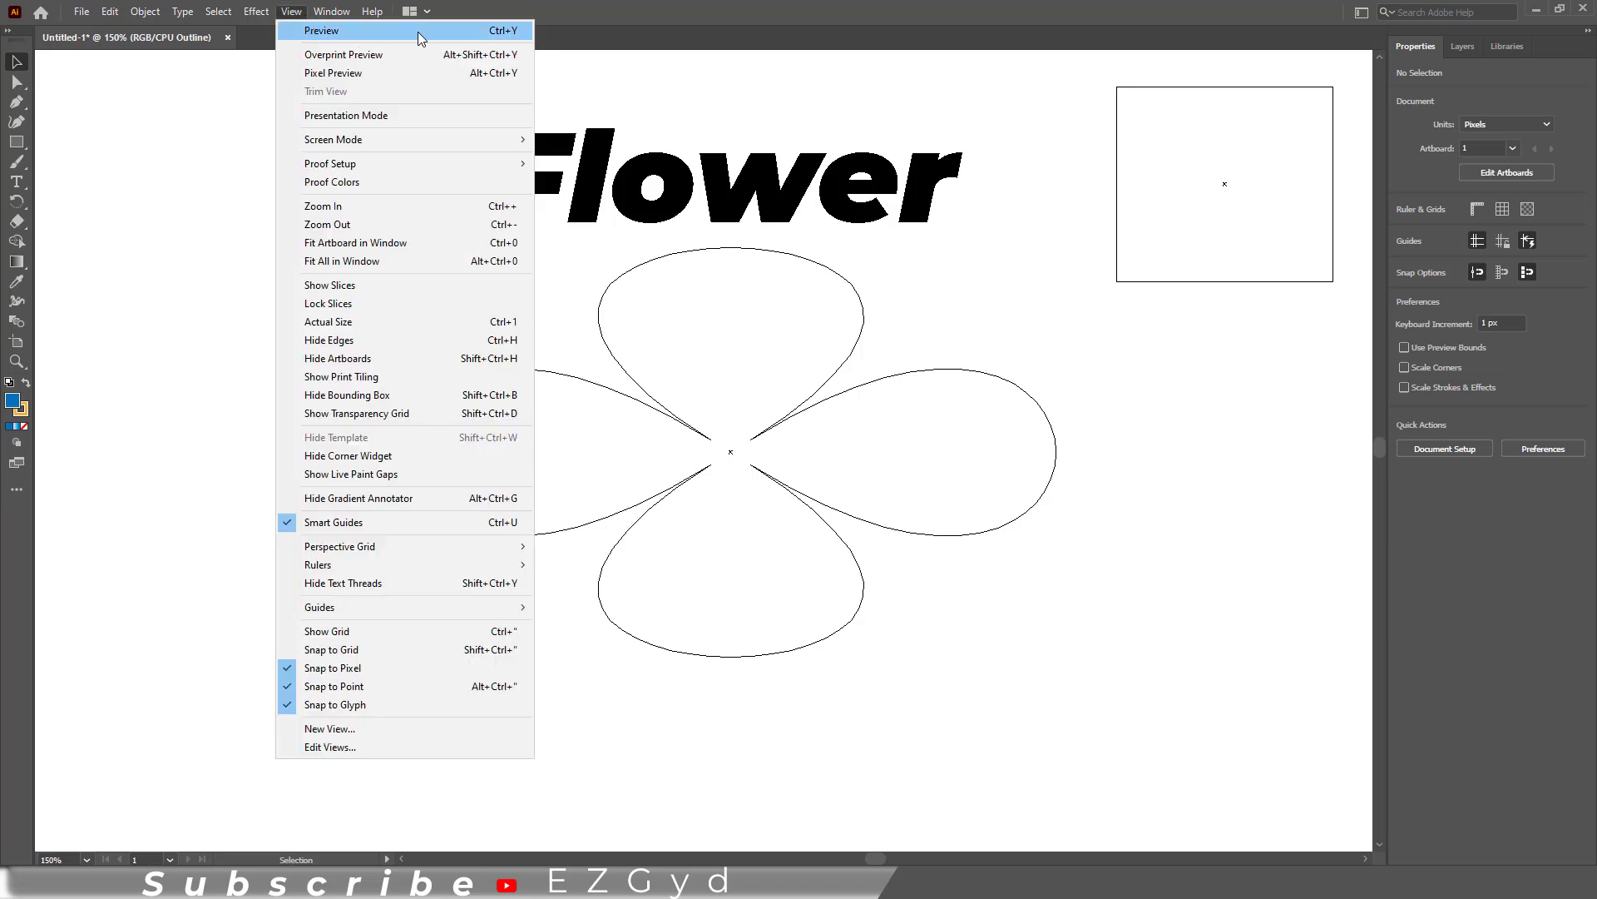
pyautogui.moveTo(459, 30)
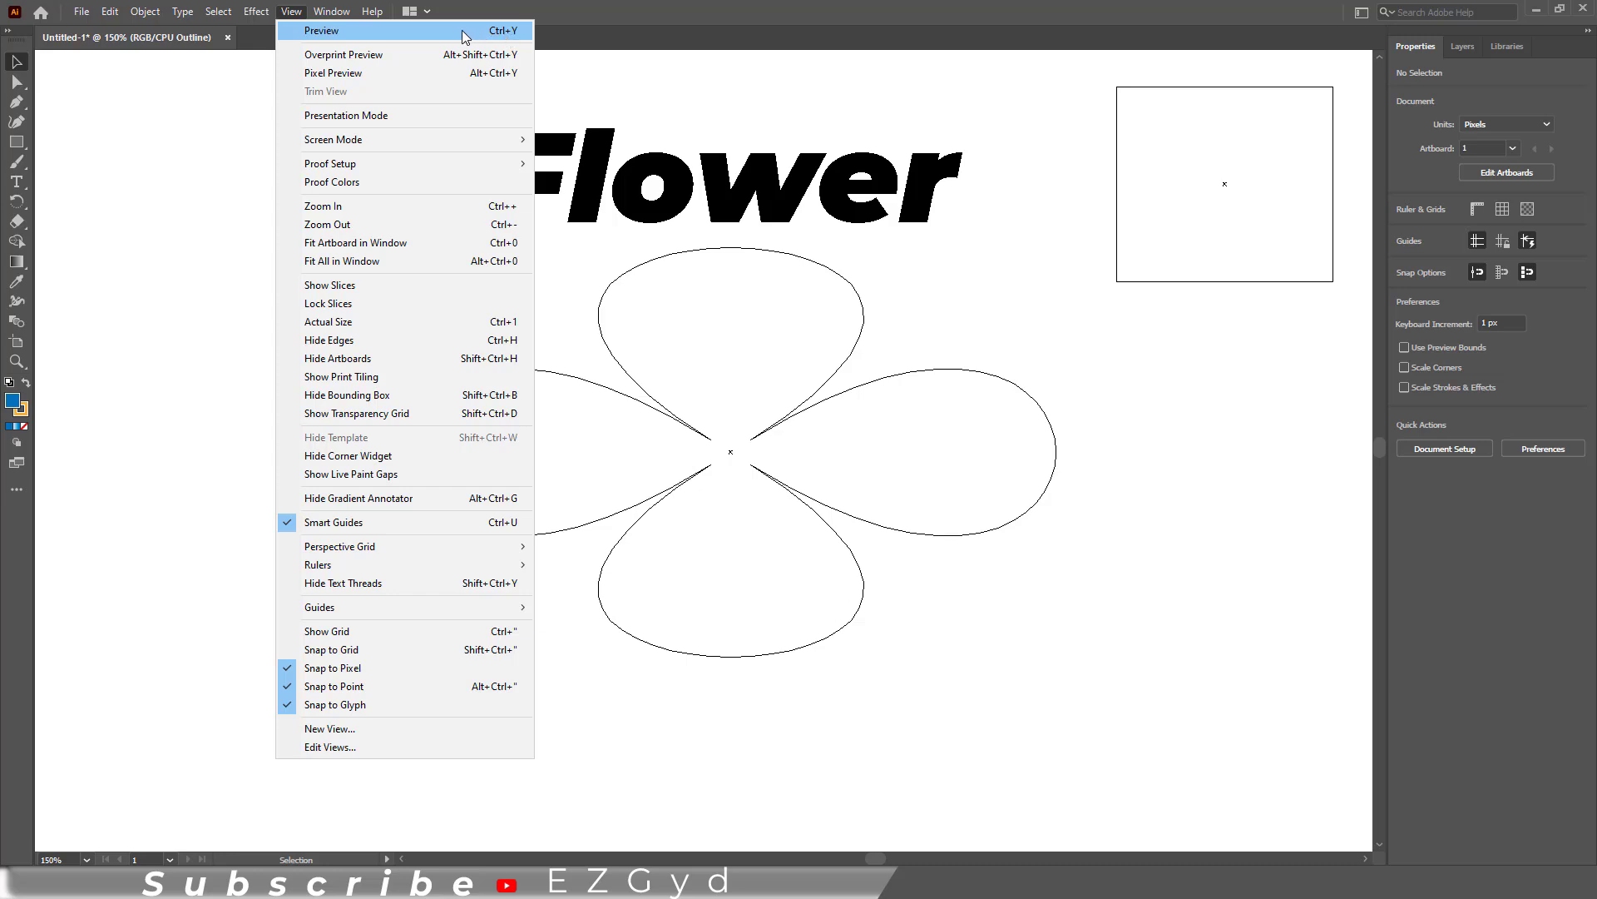
pyautogui.moveTo(412, 36)
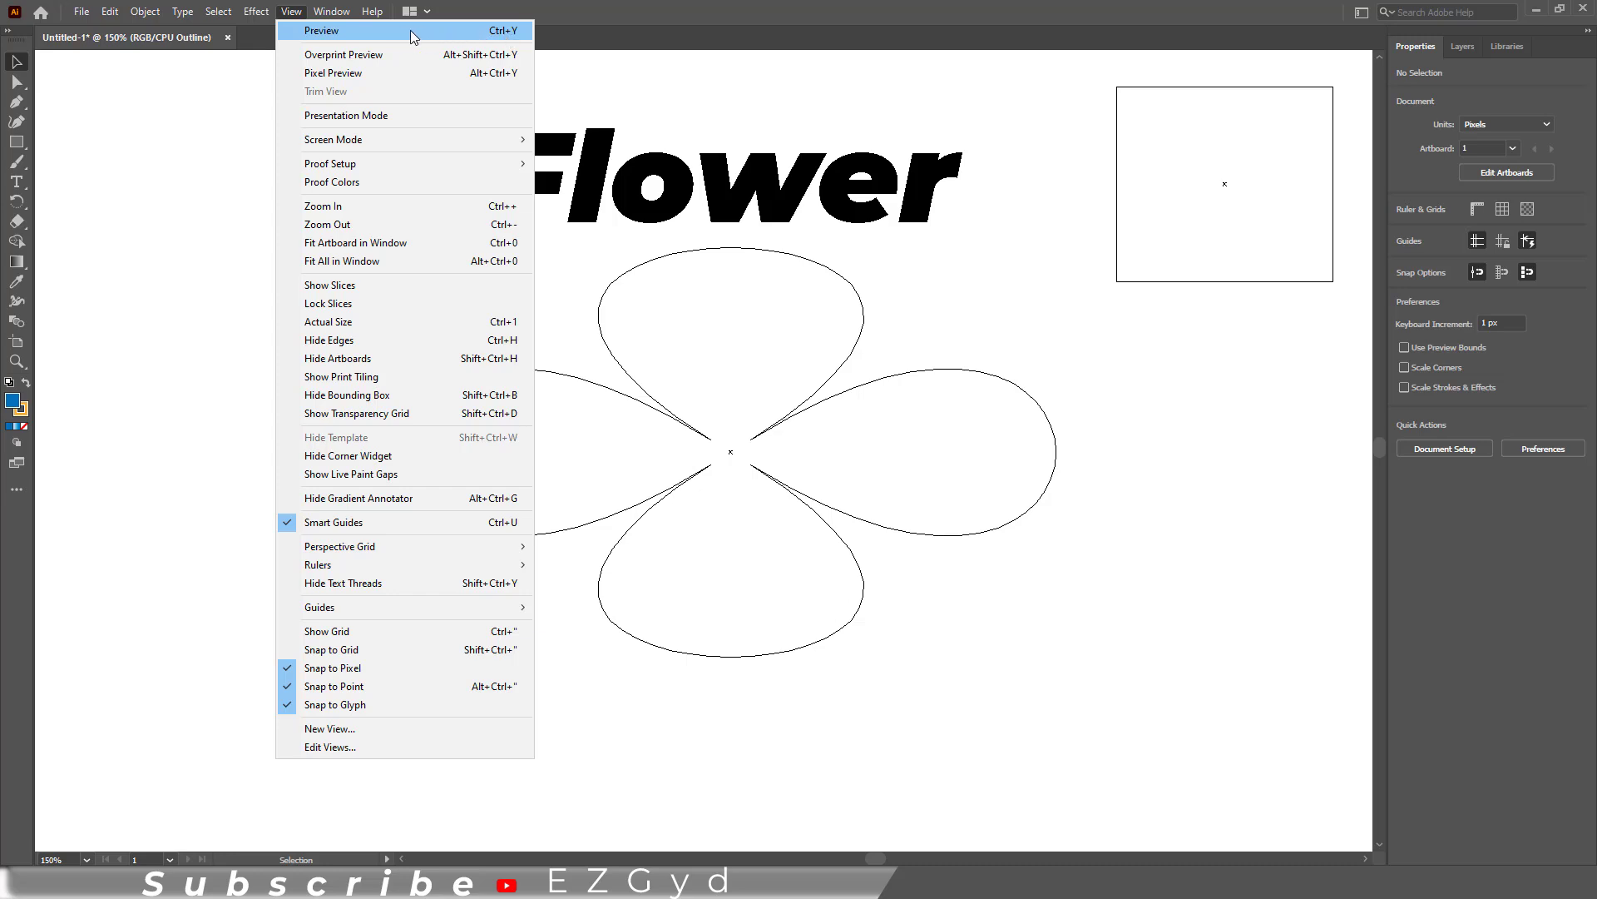
pyautogui.click(329, 30)
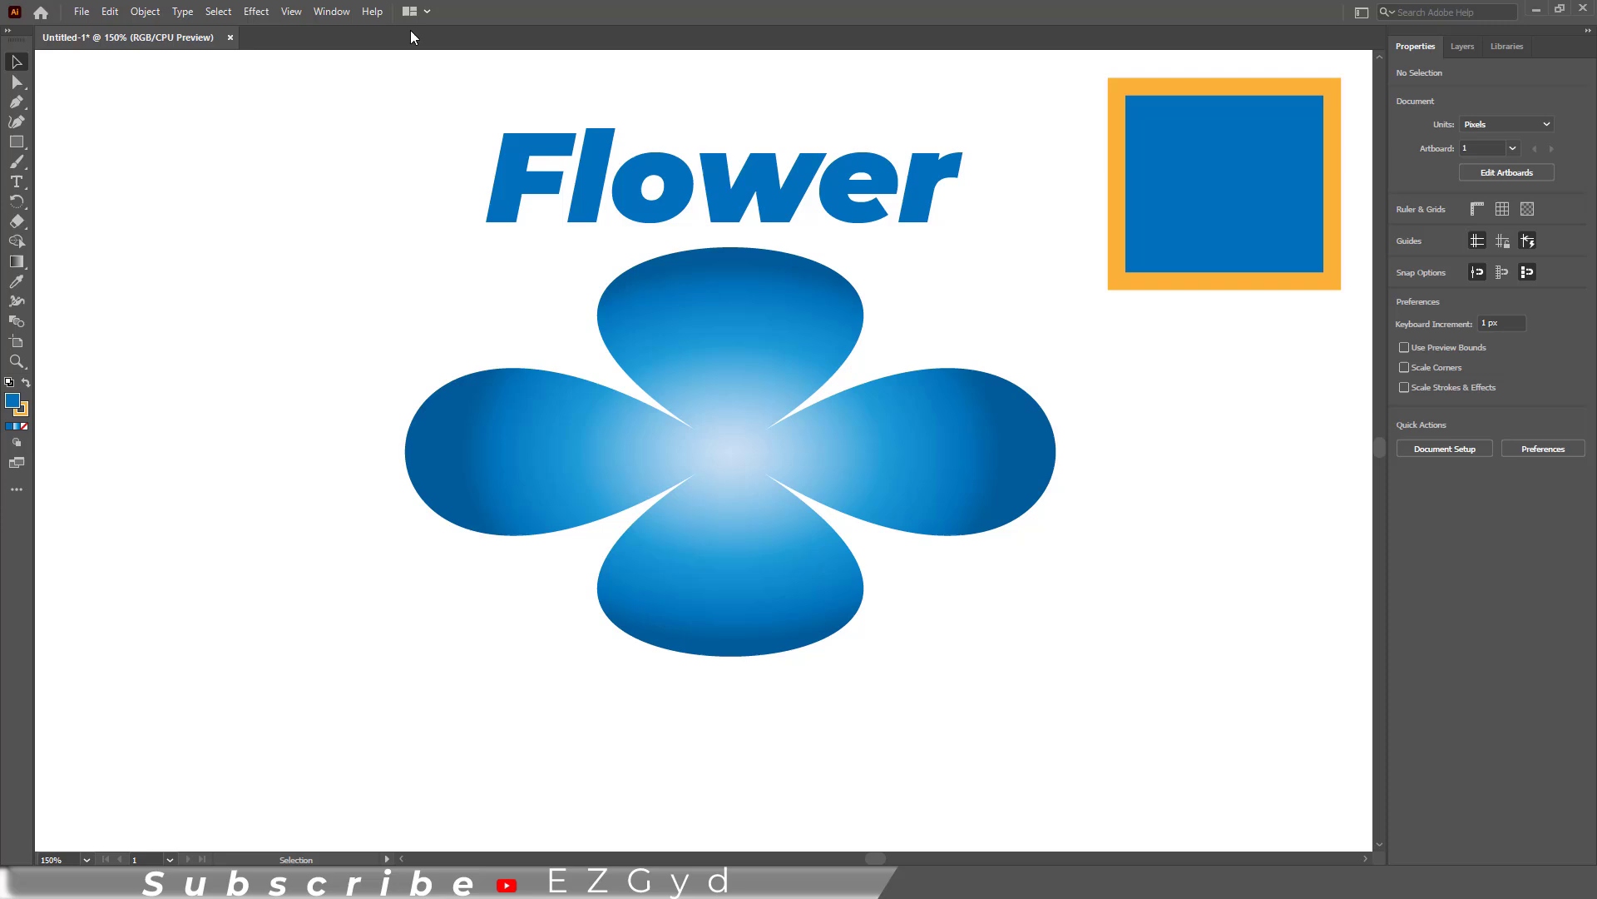
pyautogui.press('ctrl+y')
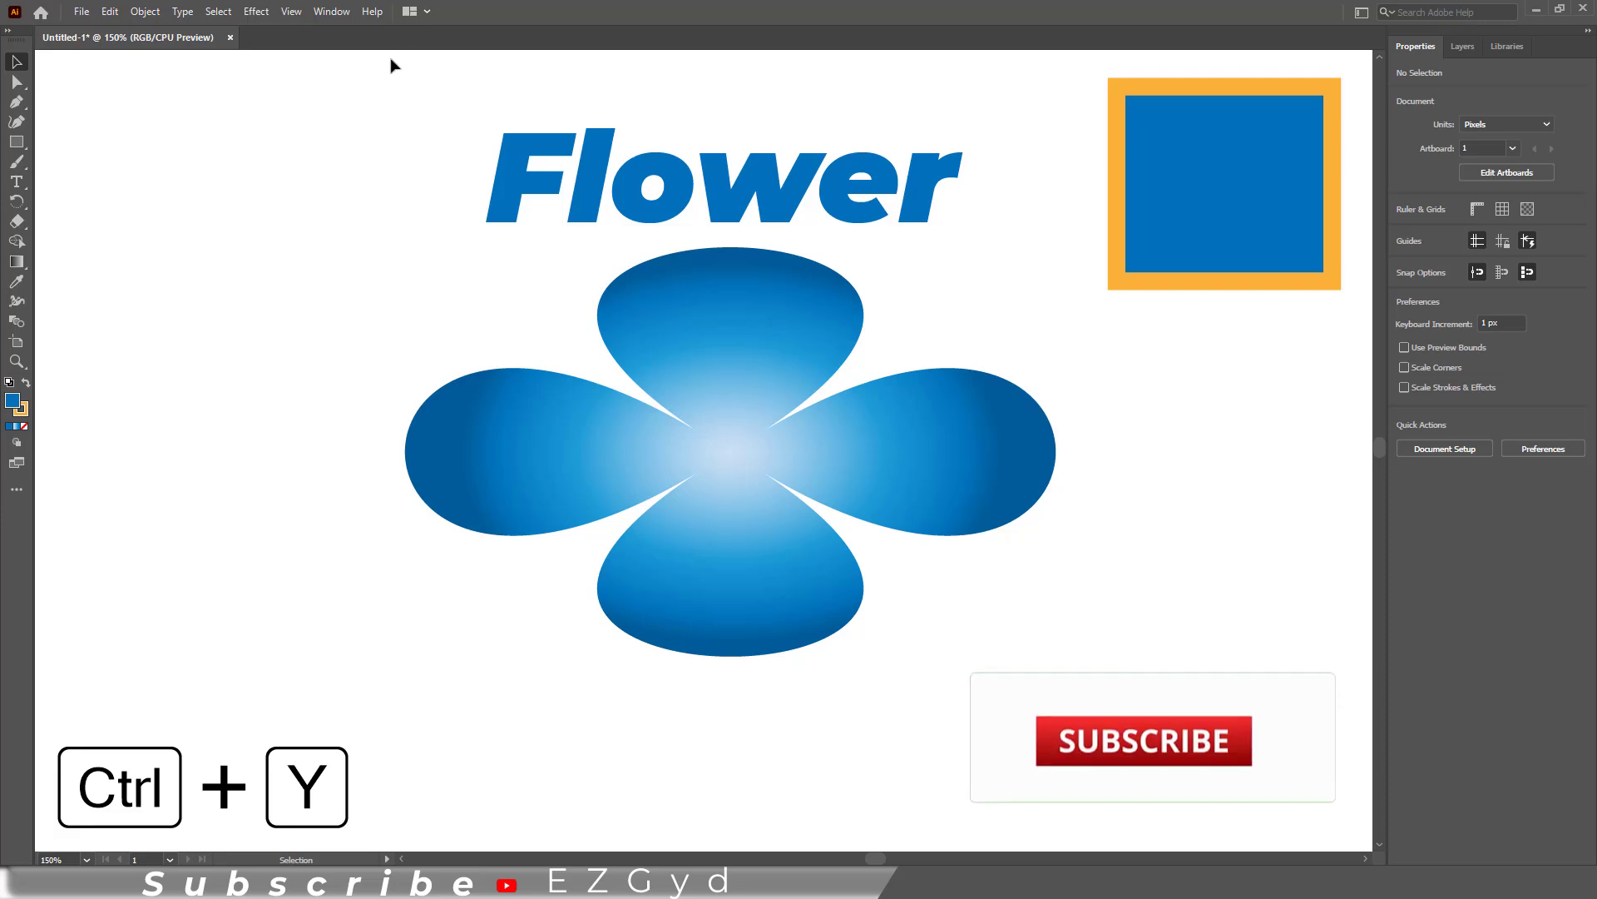
pyautogui.click(289, 11)
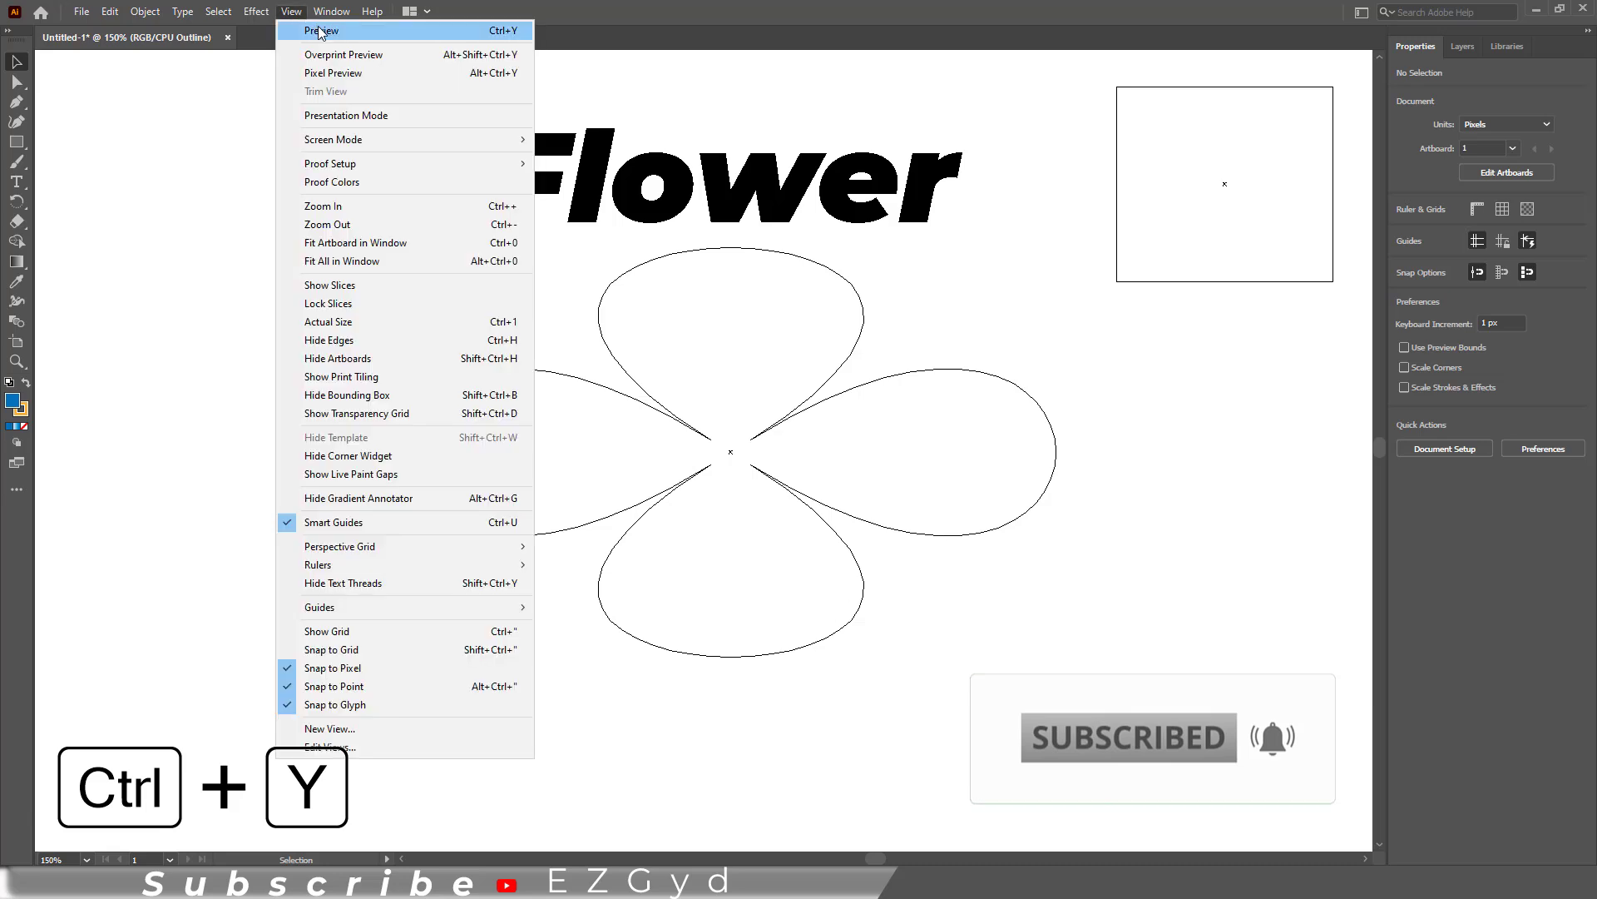
pyautogui.click(317, 30)
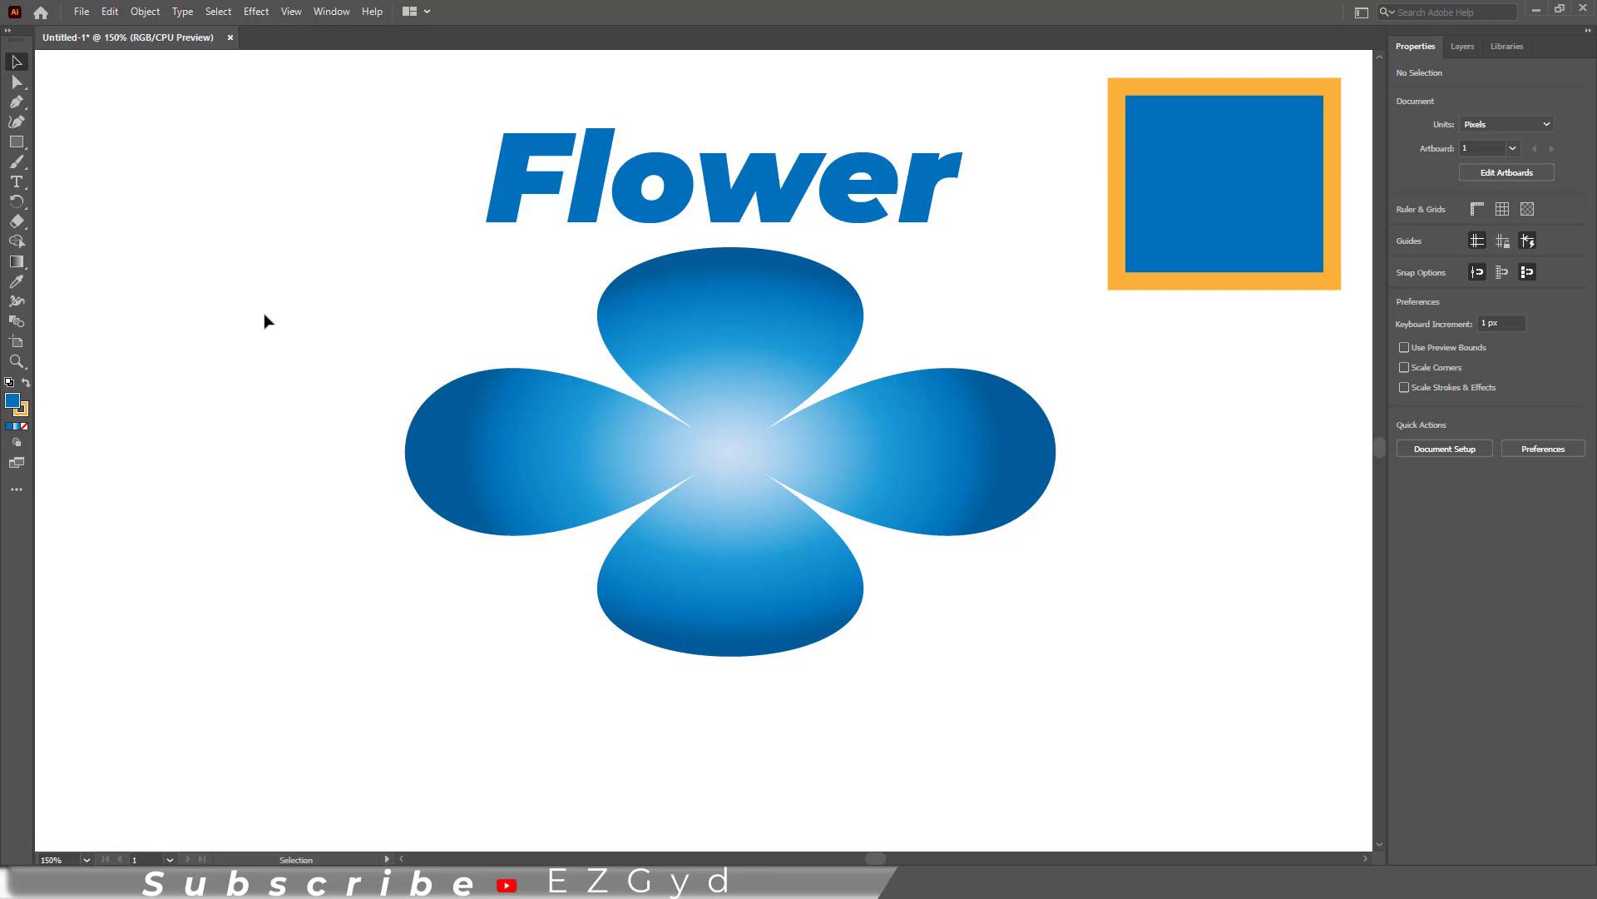
pyautogui.moveTo(382, 223)
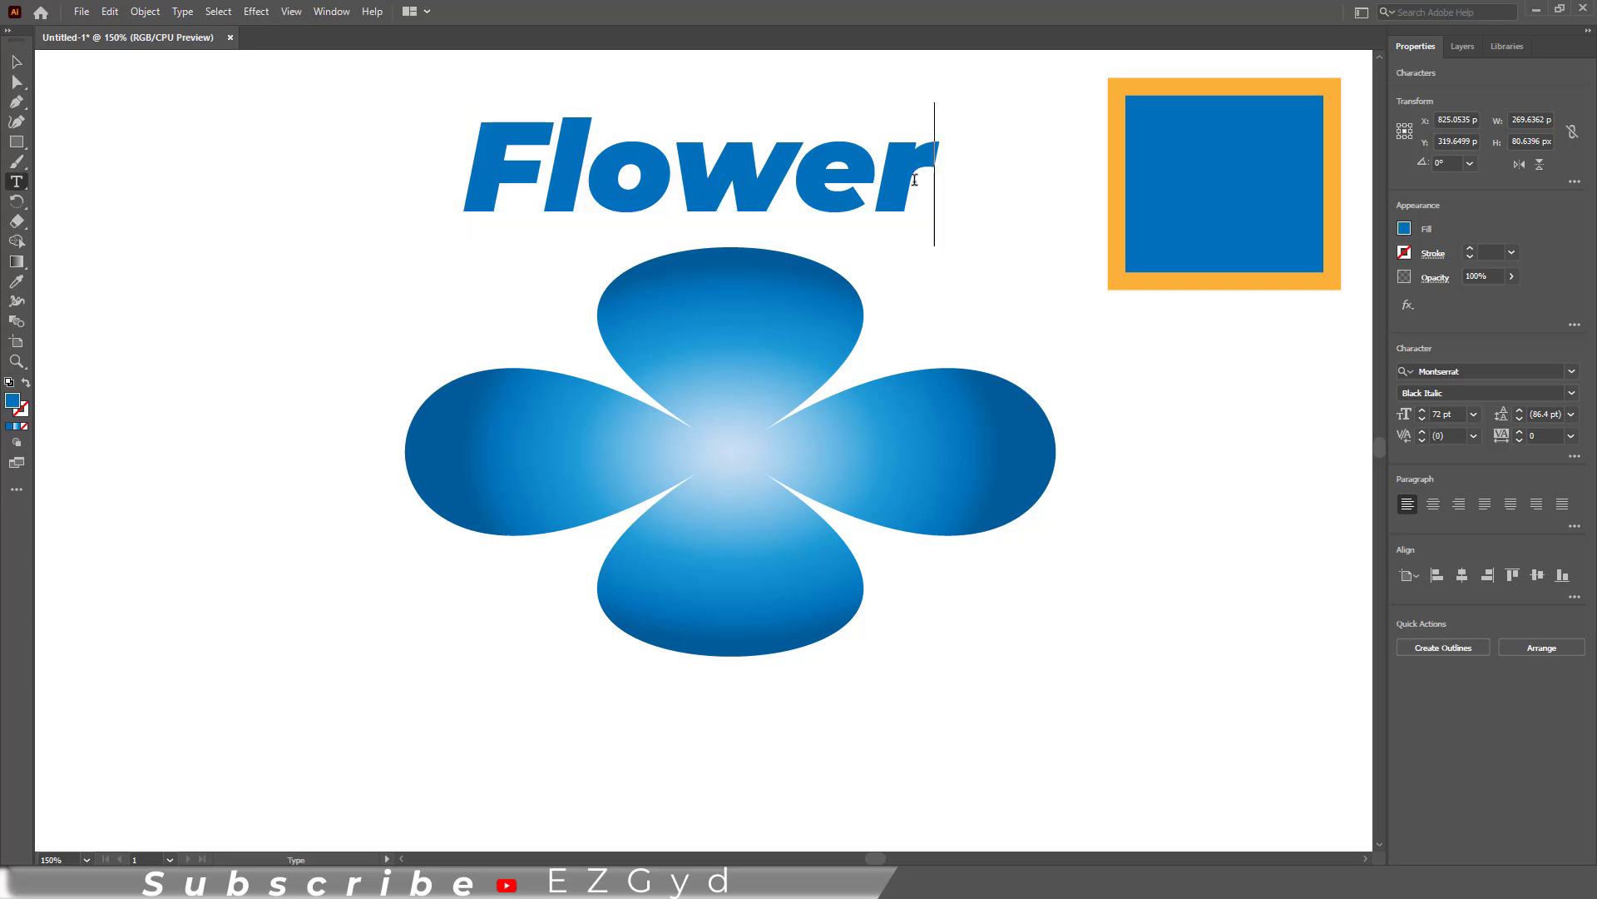
# Step: Extend the heading text from 'Flower' to 'Flowers..'
pyautogui.write('s')
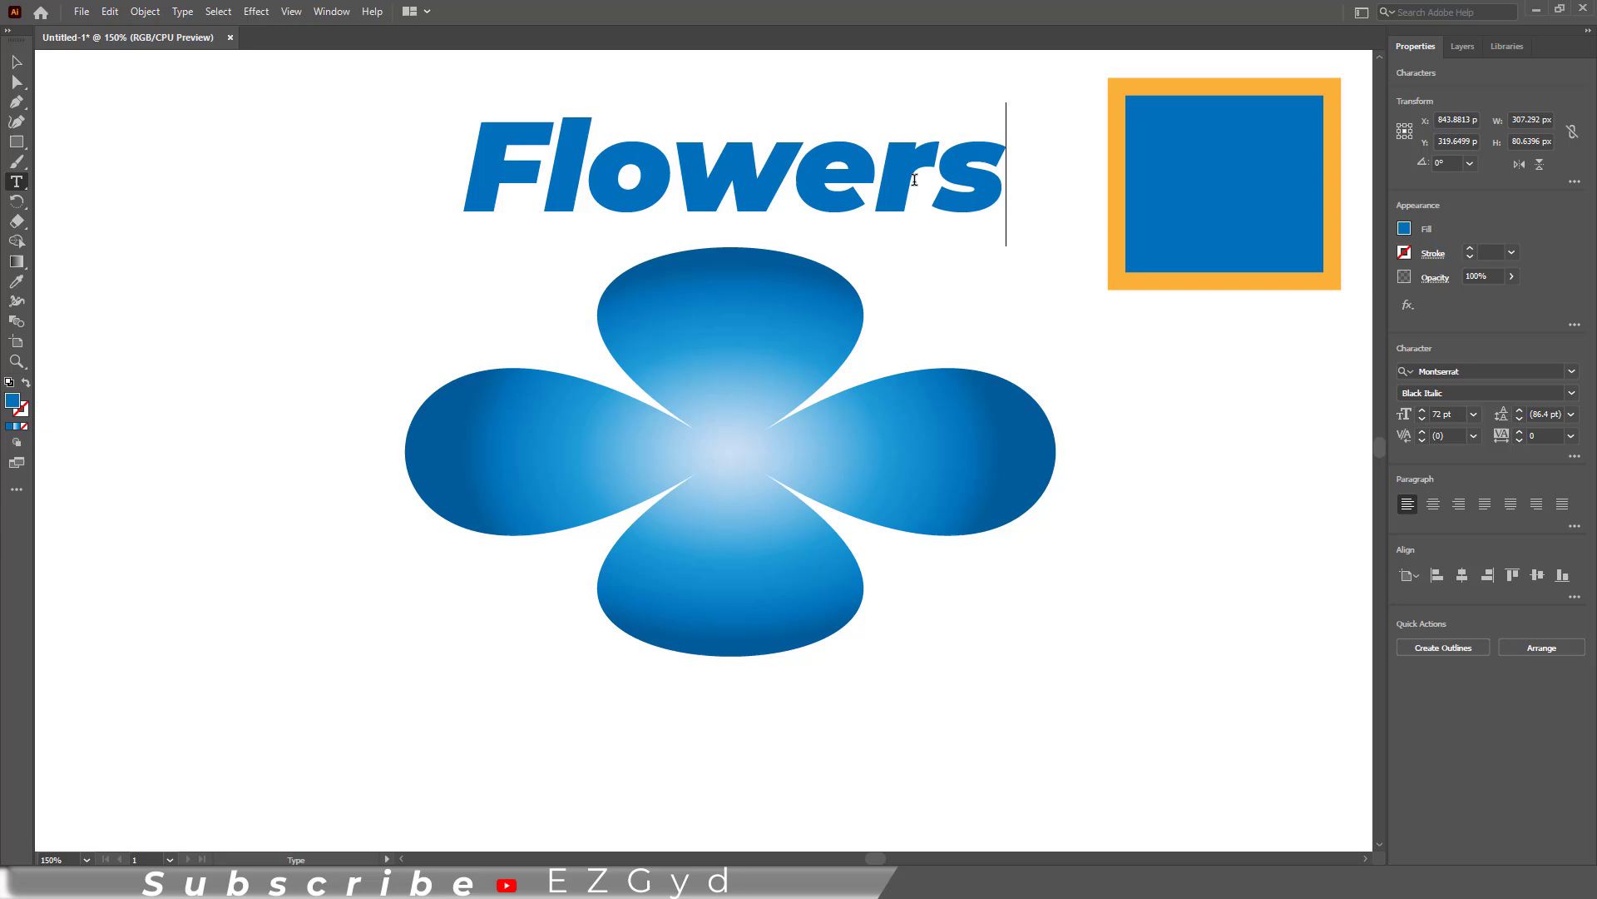
pyautogui.write('..')
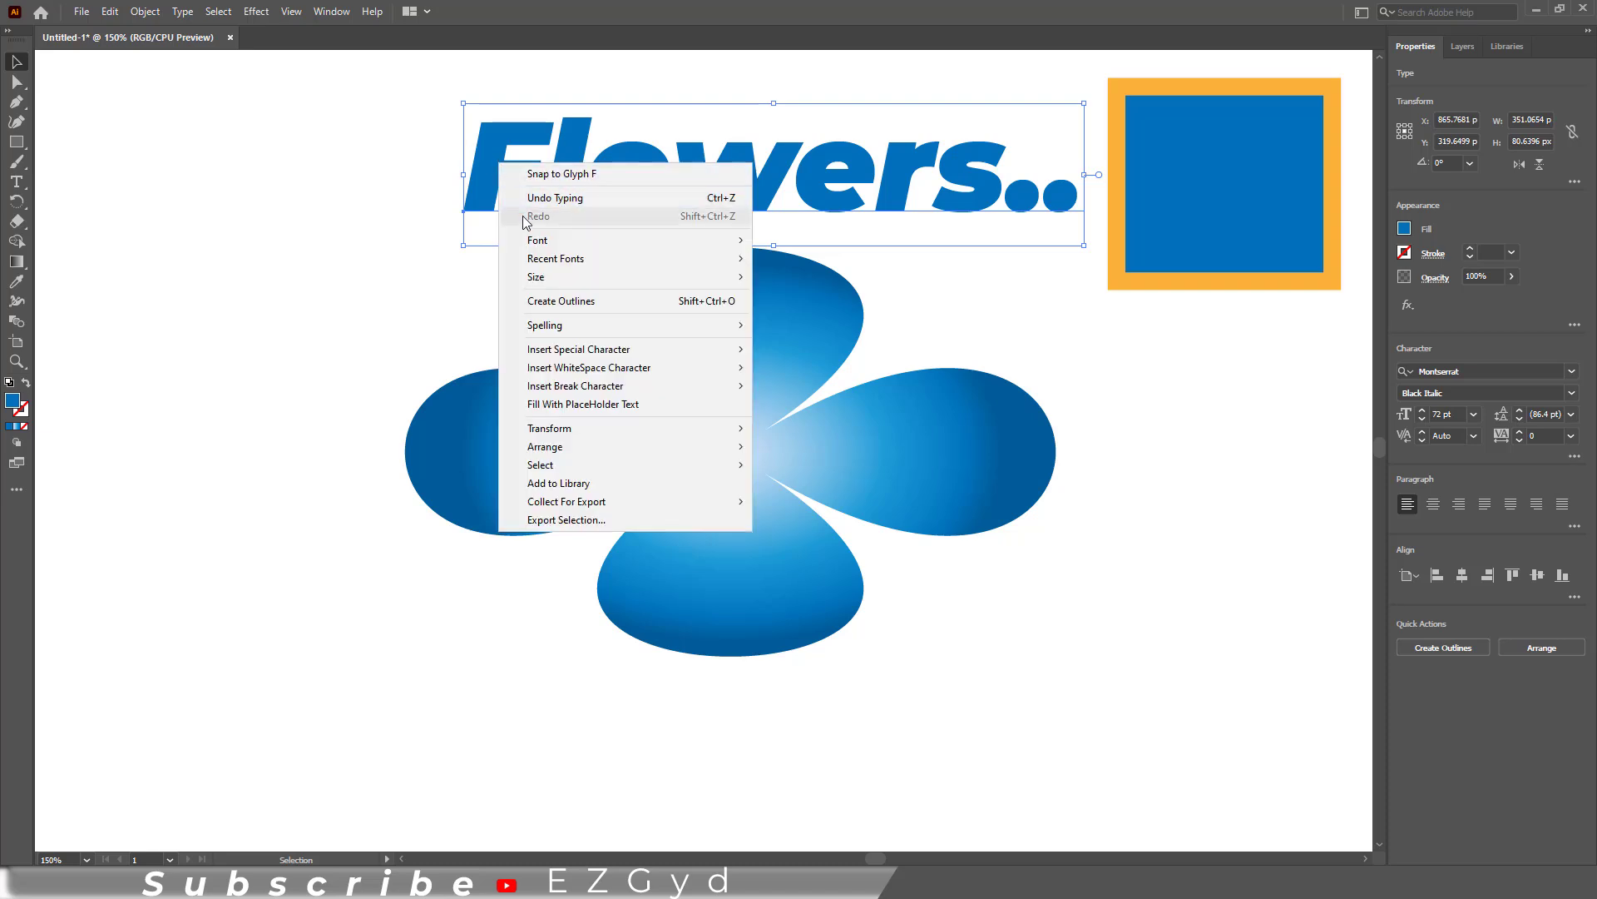
# Step: Convert the 'Flowers..' heading into outlined letter shapes and pick the Type tool
pyautogui.click(560, 301)
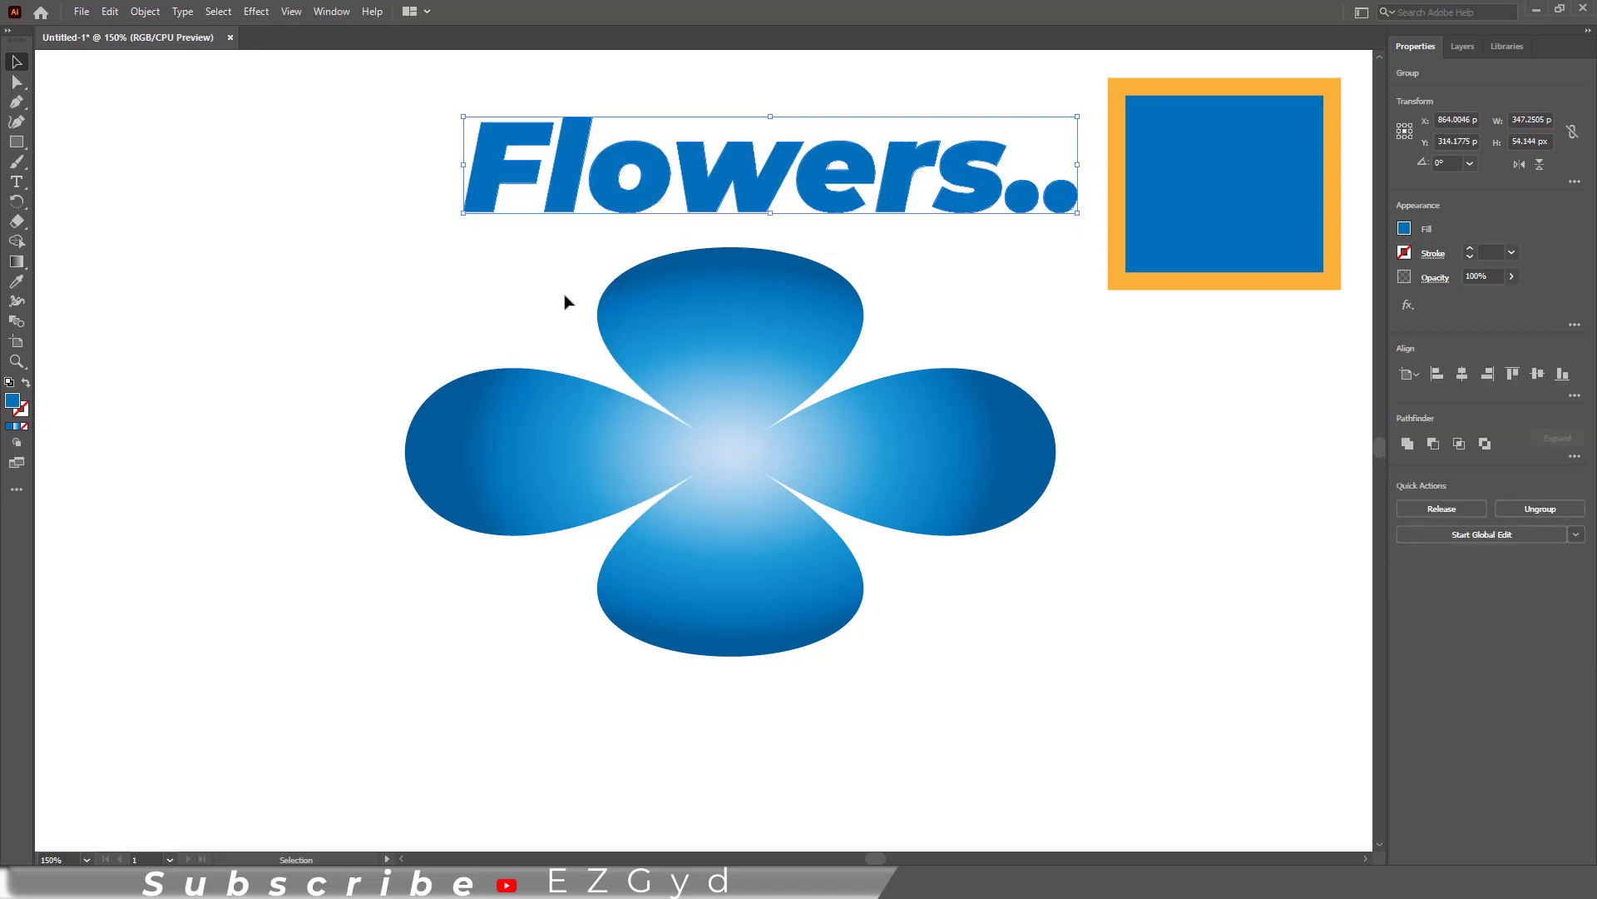
pyautogui.moveTo(108, 240)
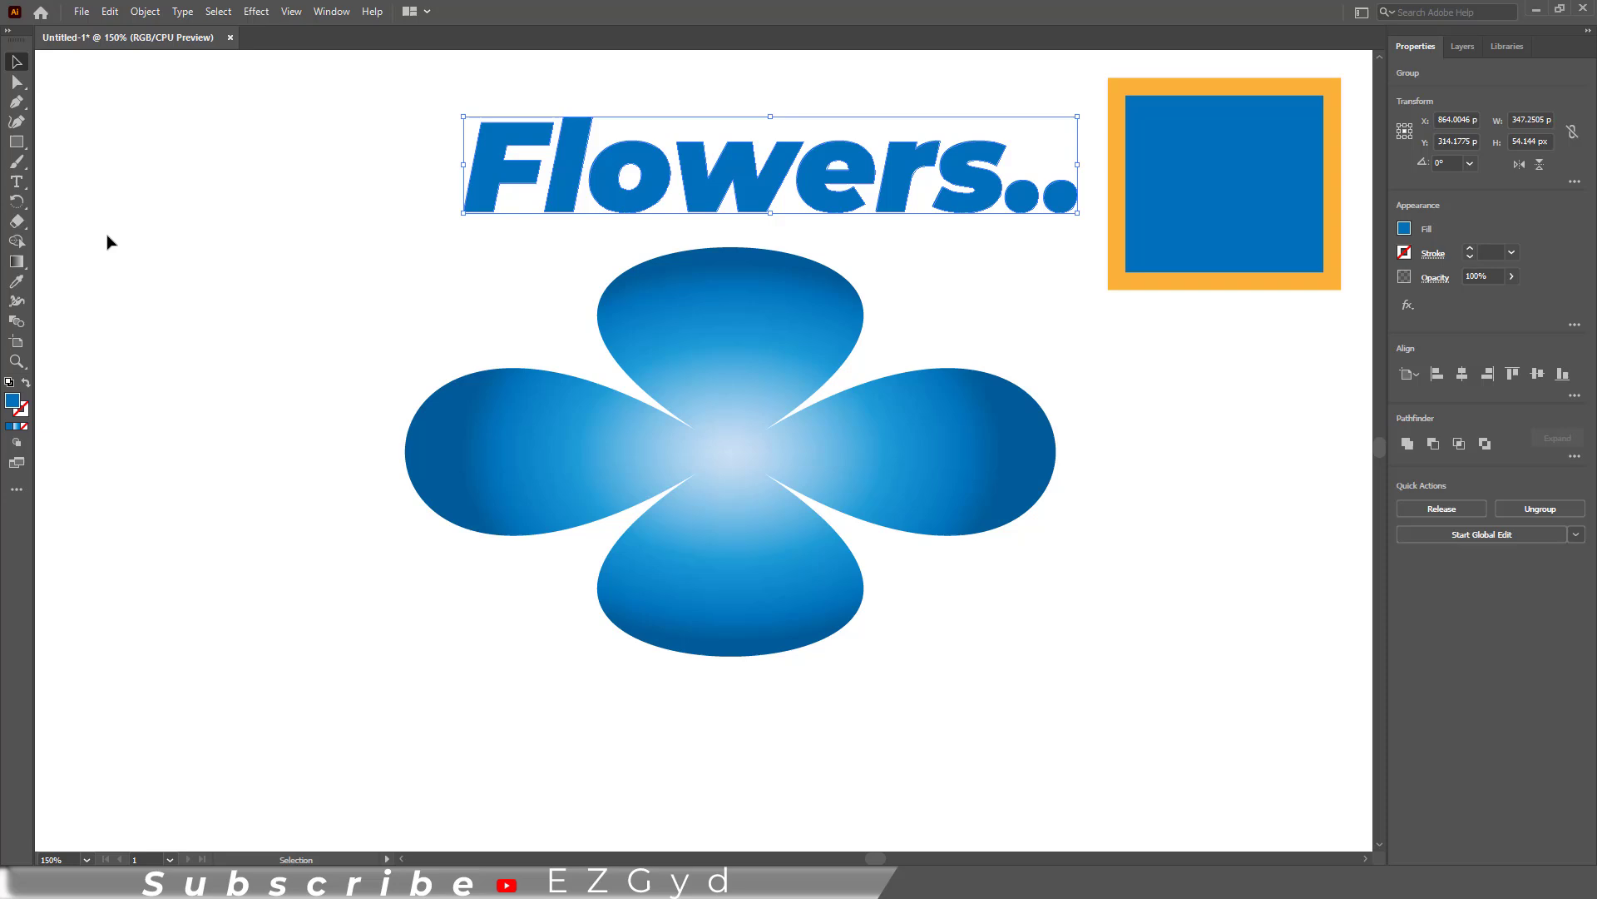
pyautogui.click(16, 182)
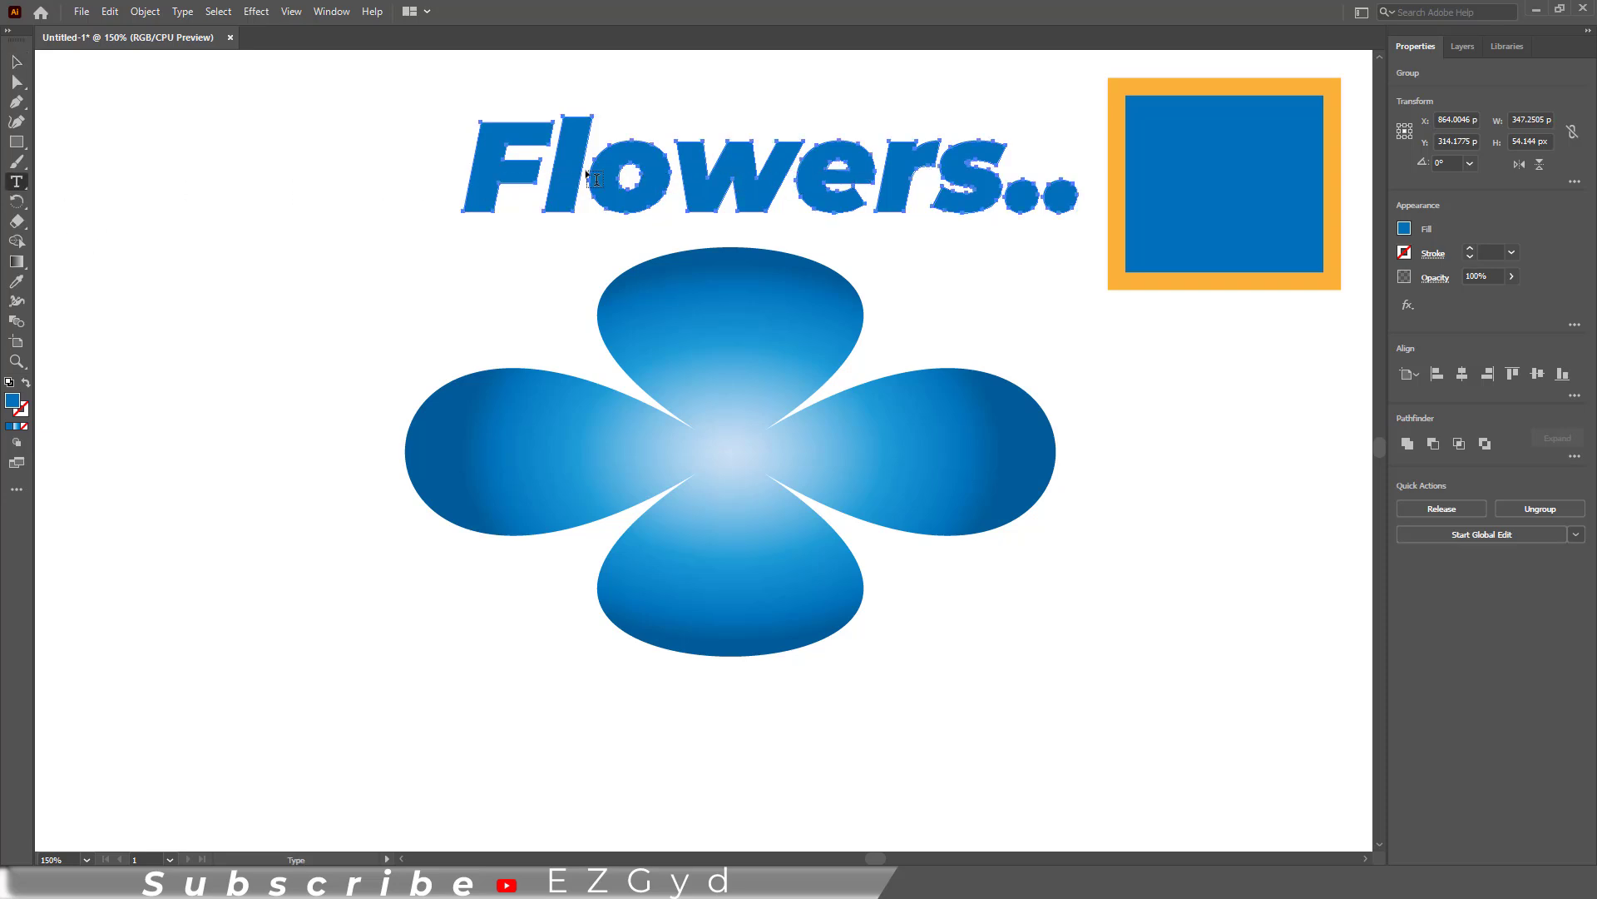
pyautogui.moveTo(13, 62)
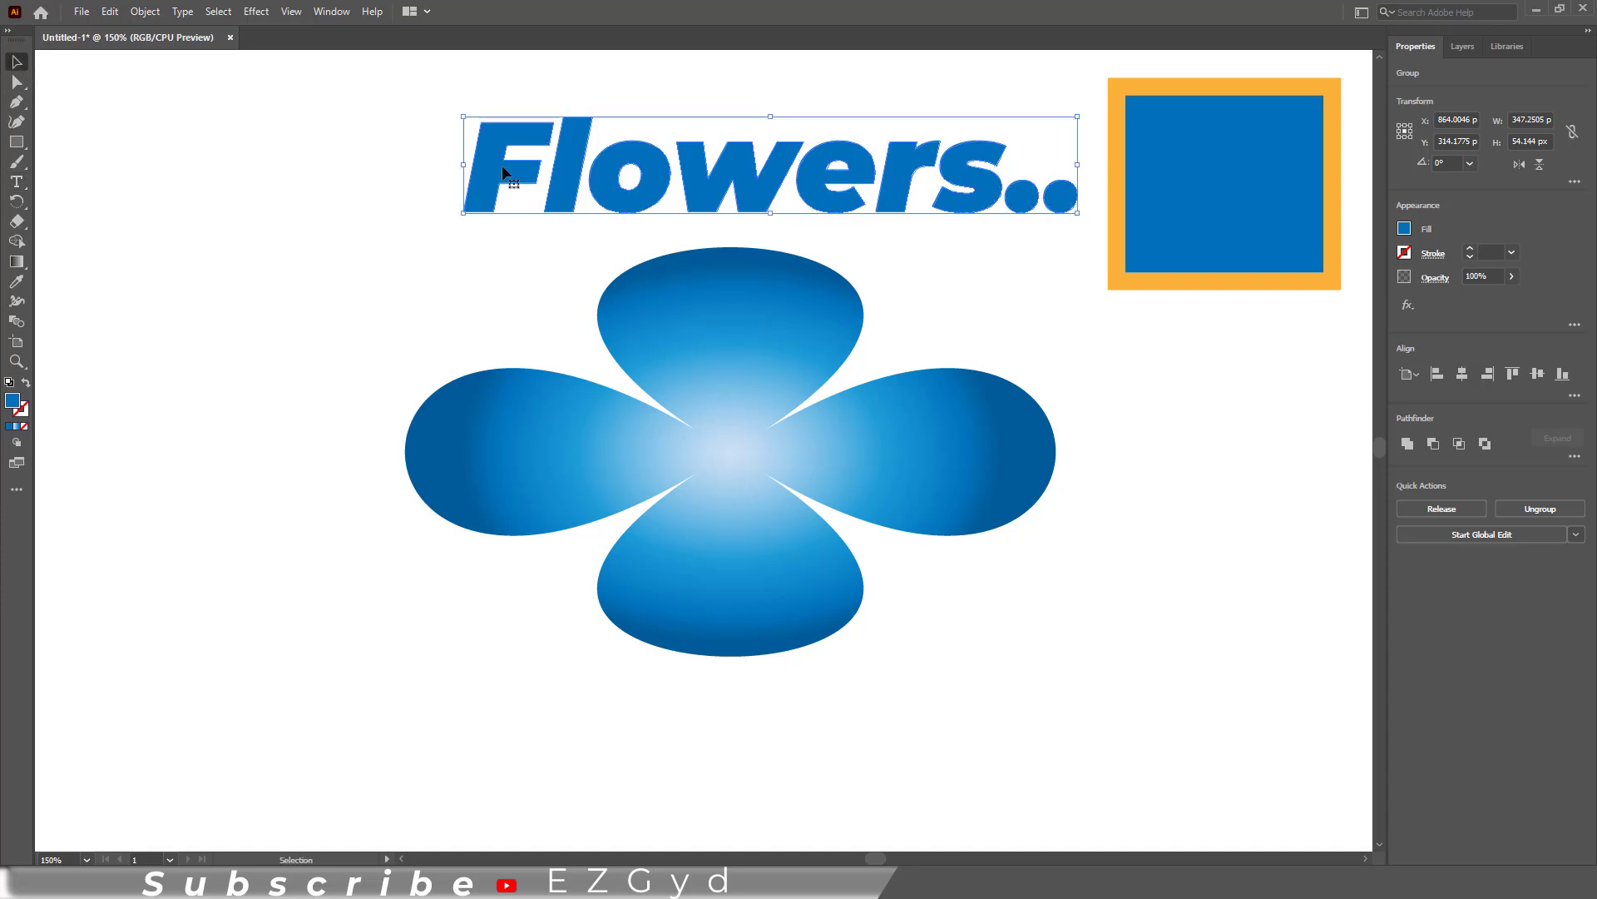
# Step: Undo Create Outlines so 'Flowers..' becomes editable live text again
pyautogui.click(122, 12)
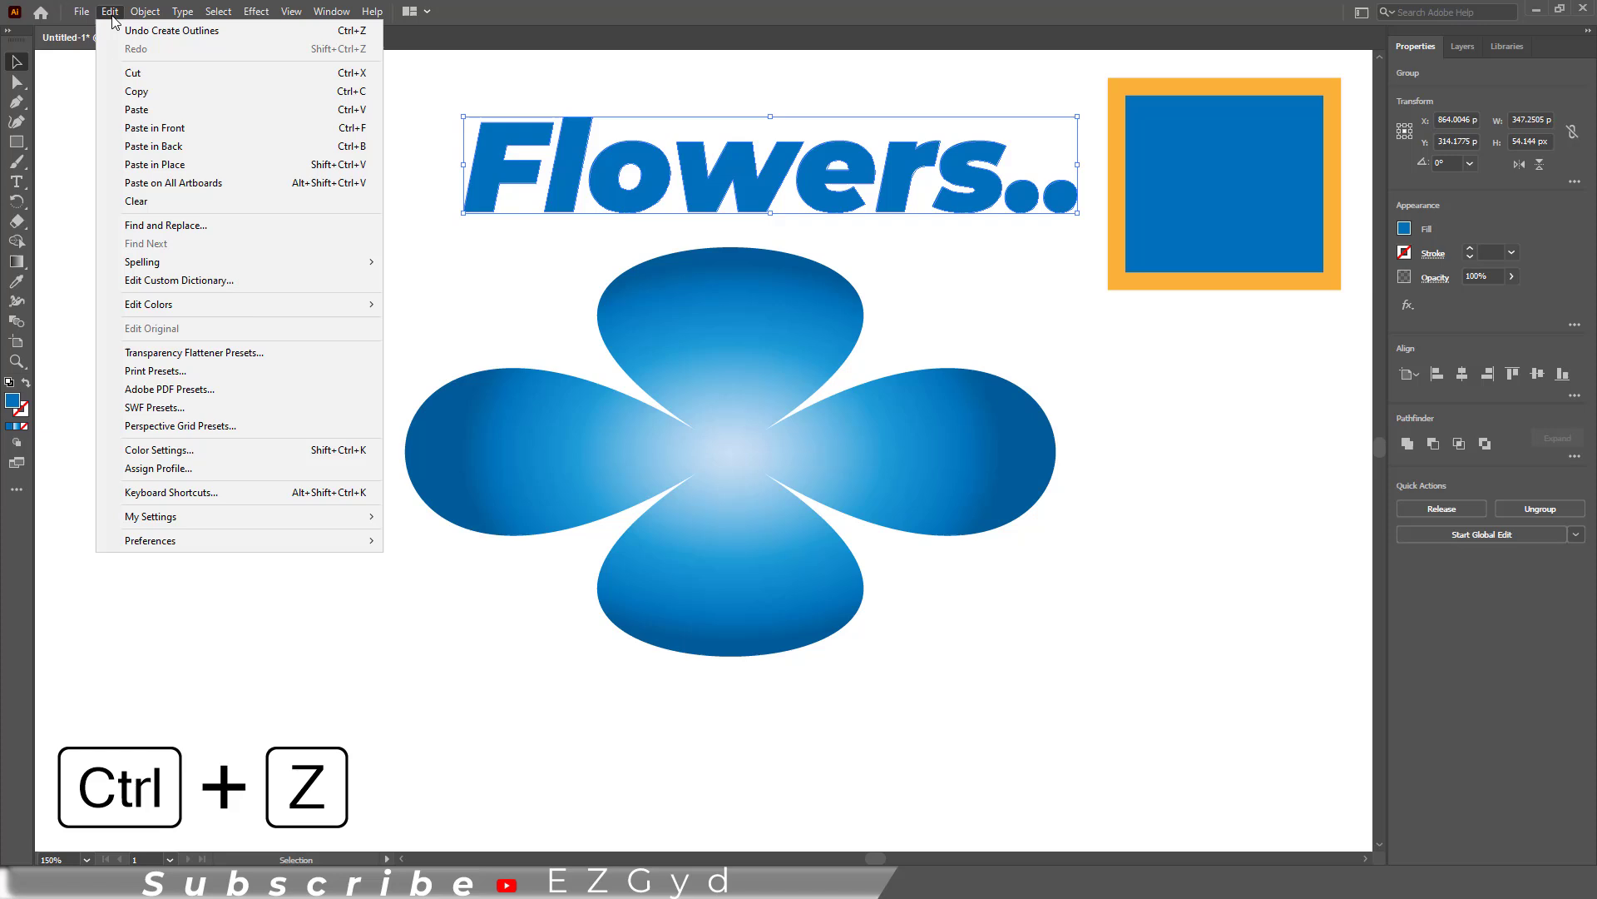
pyautogui.moveTo(171, 36)
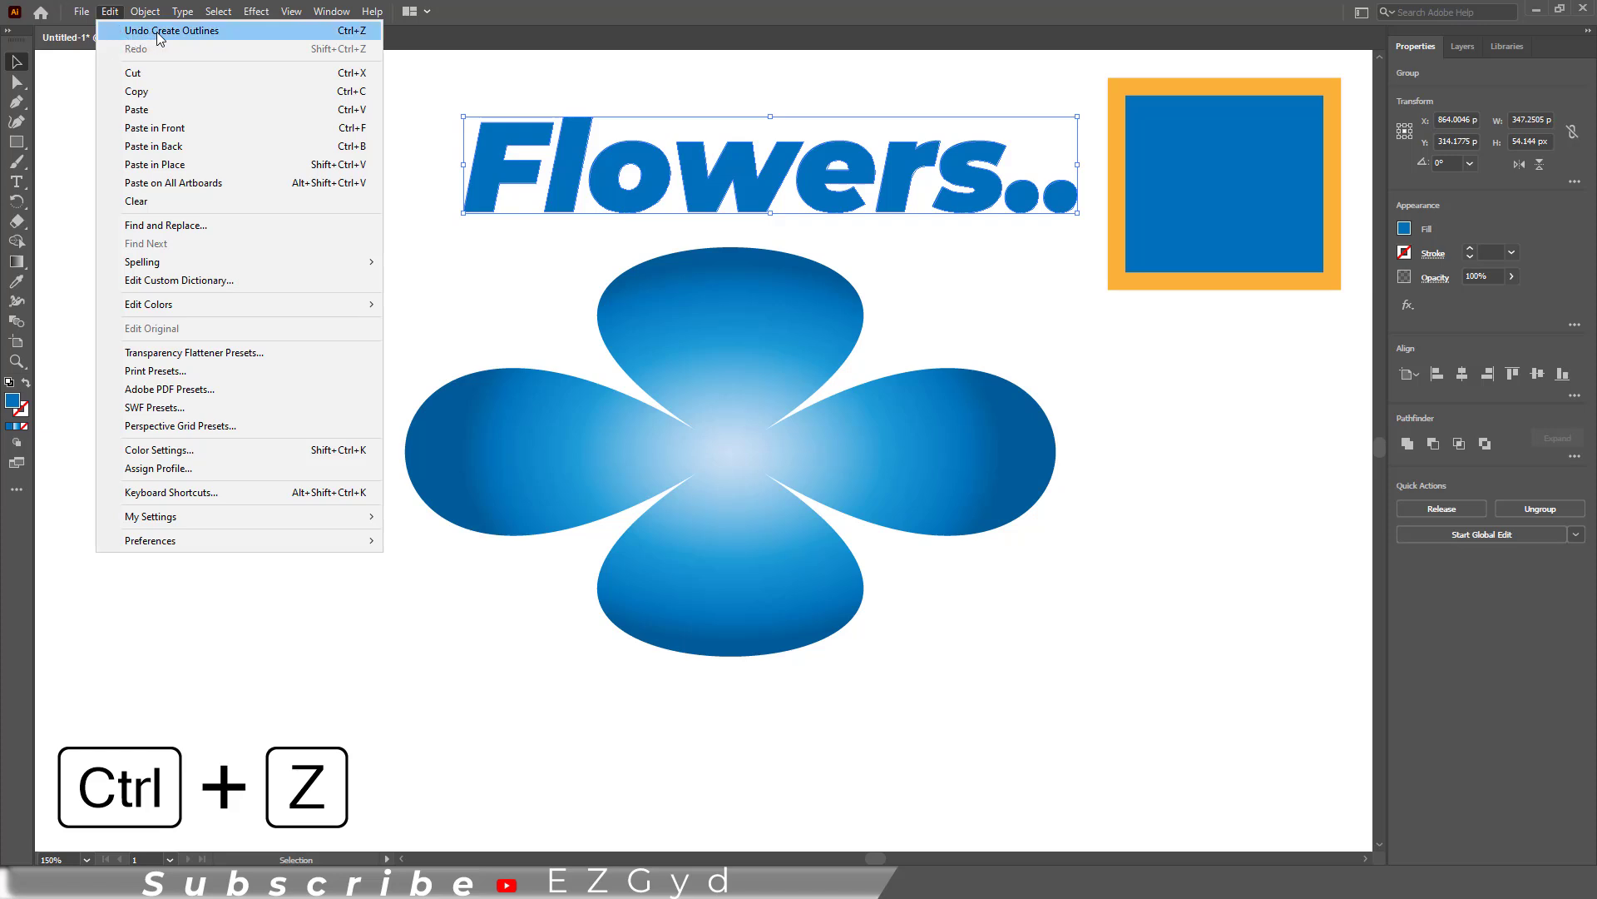
pyautogui.click(175, 30)
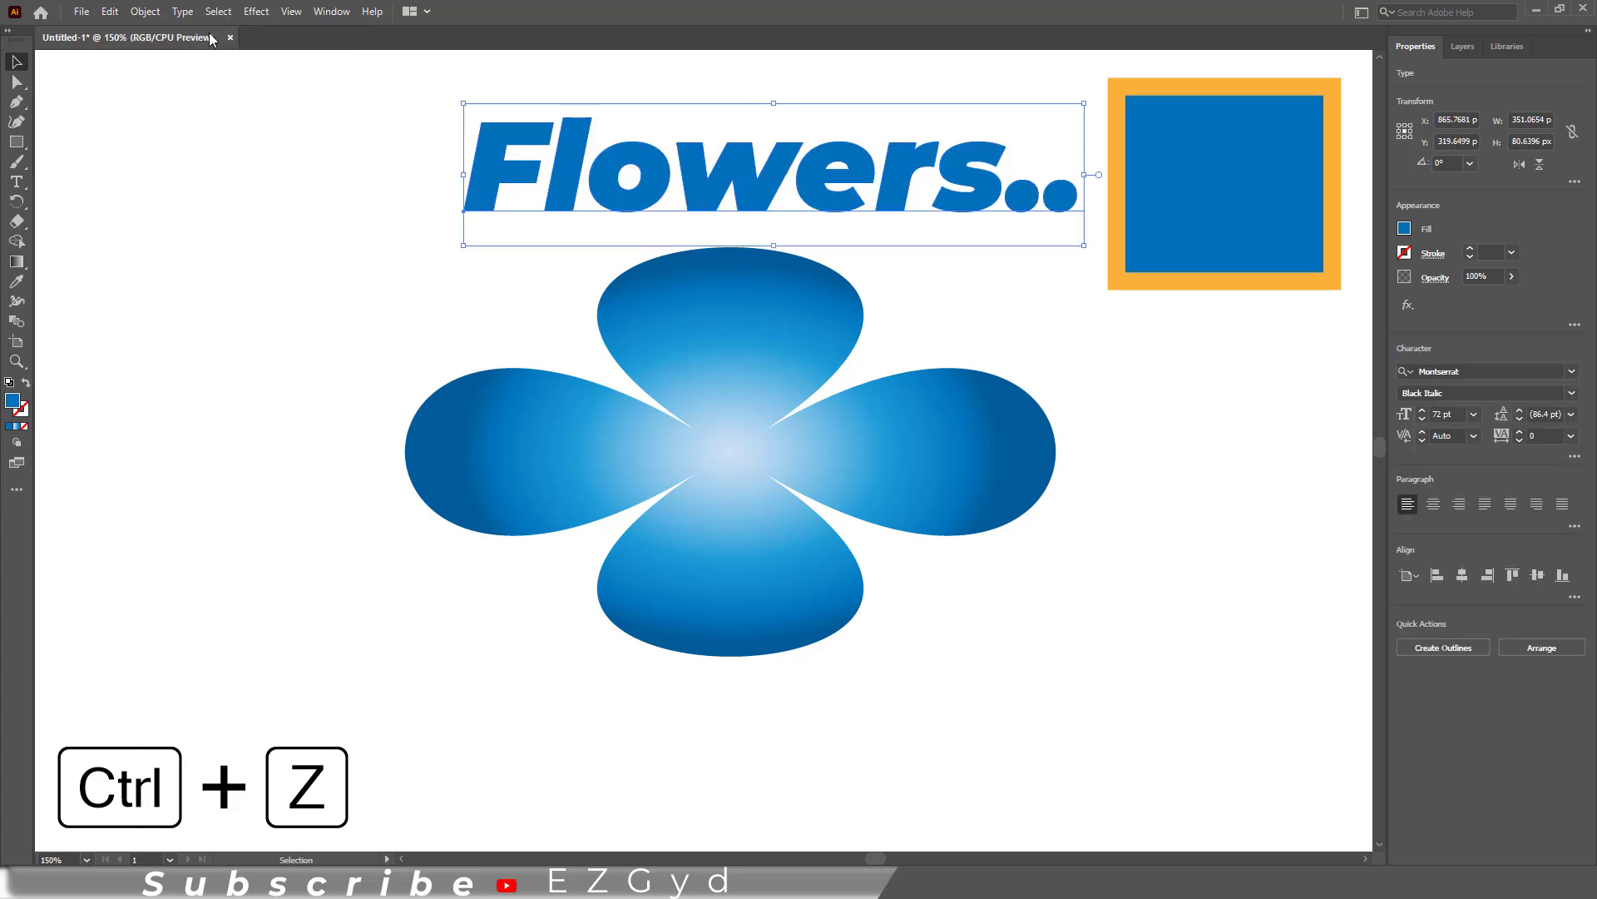
pyautogui.click(525, 181)
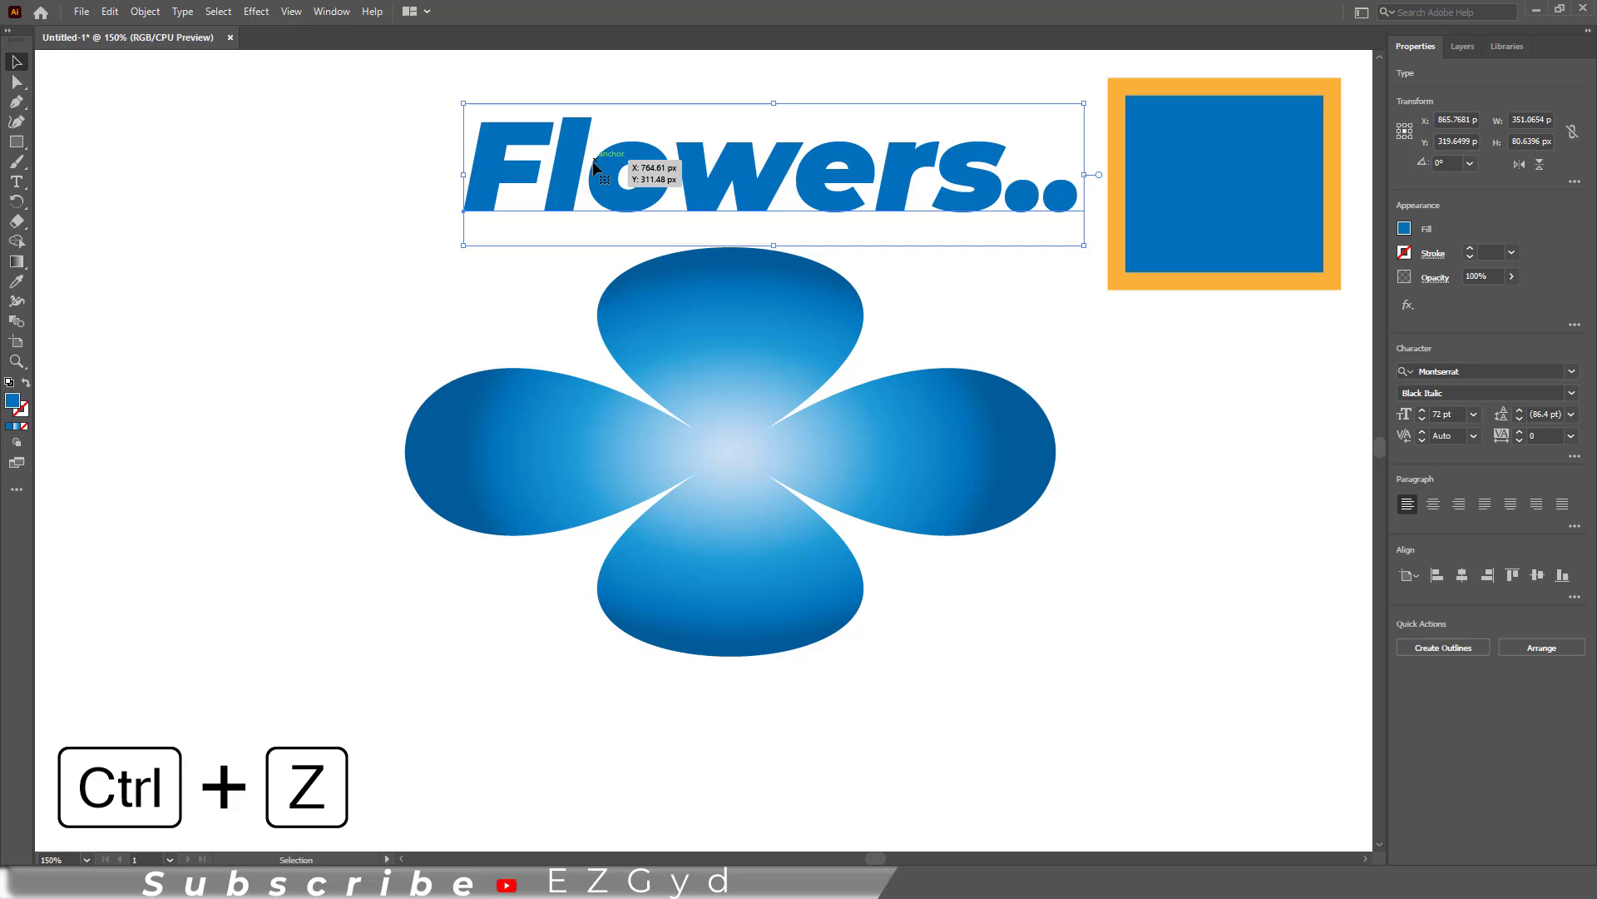
pyautogui.press('Ctrl+z')
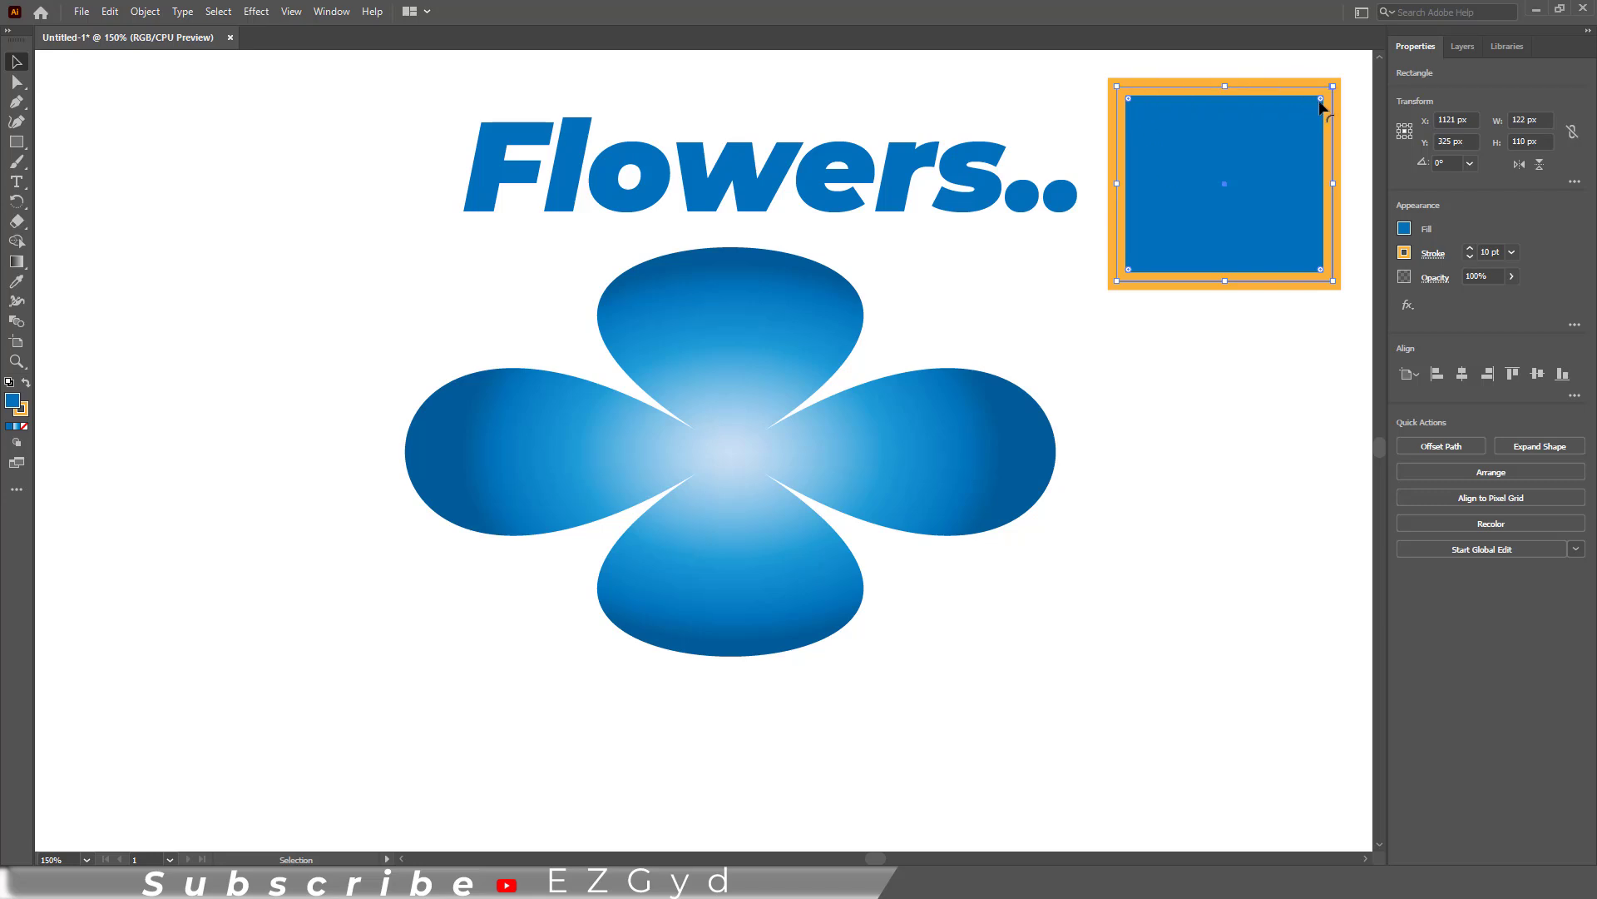
pyautogui.moveTo(1133, 198)
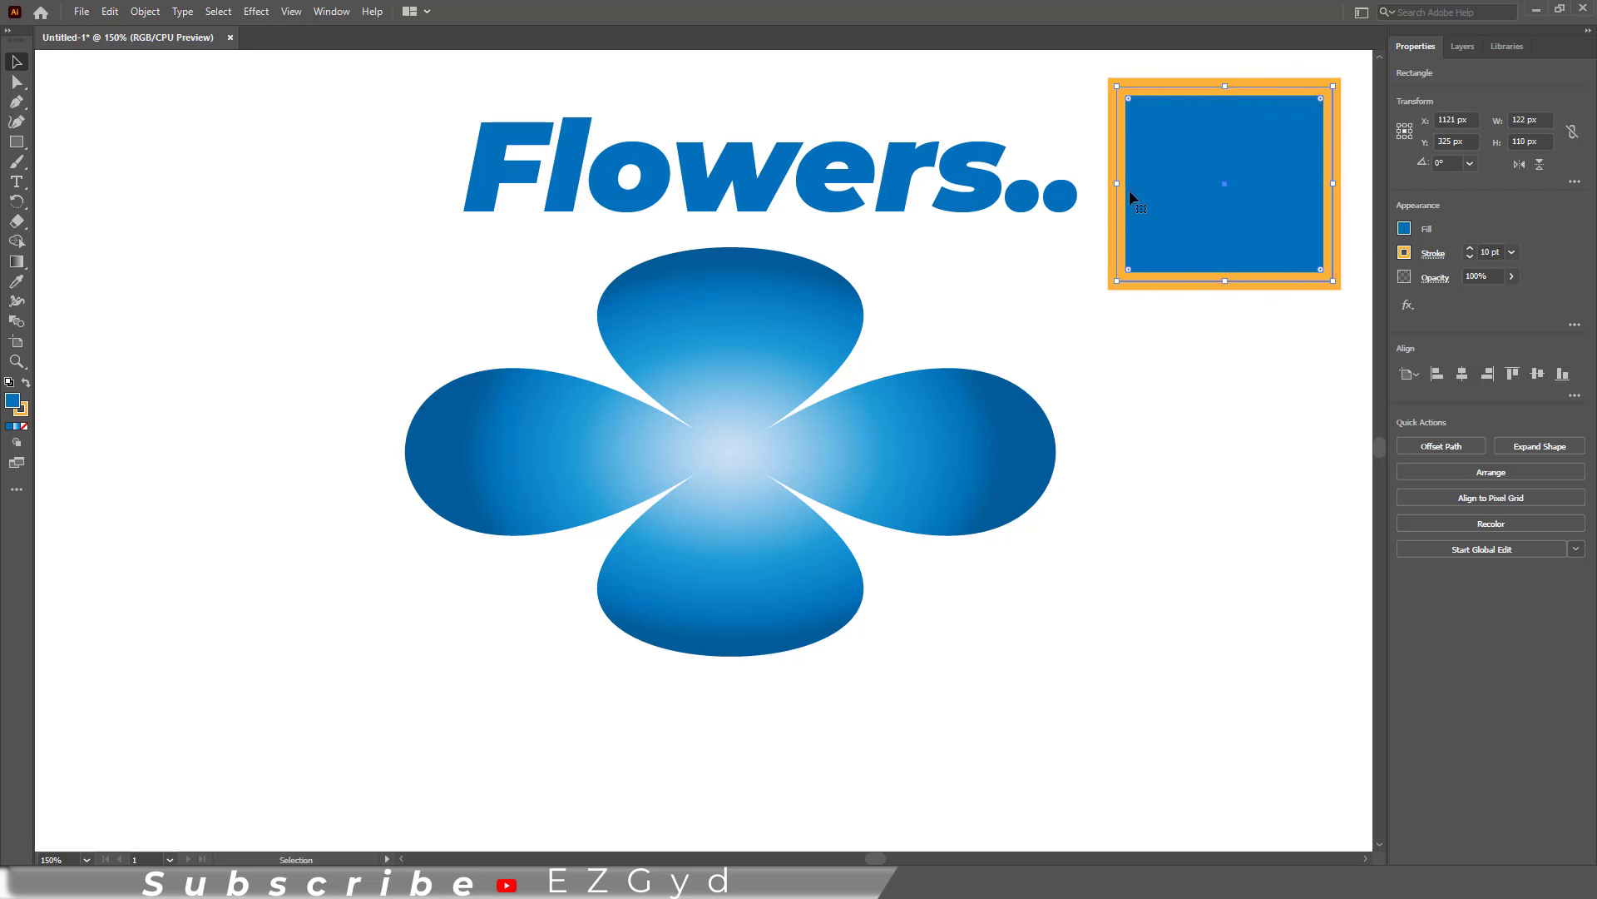
pyautogui.moveTo(1134, 179)
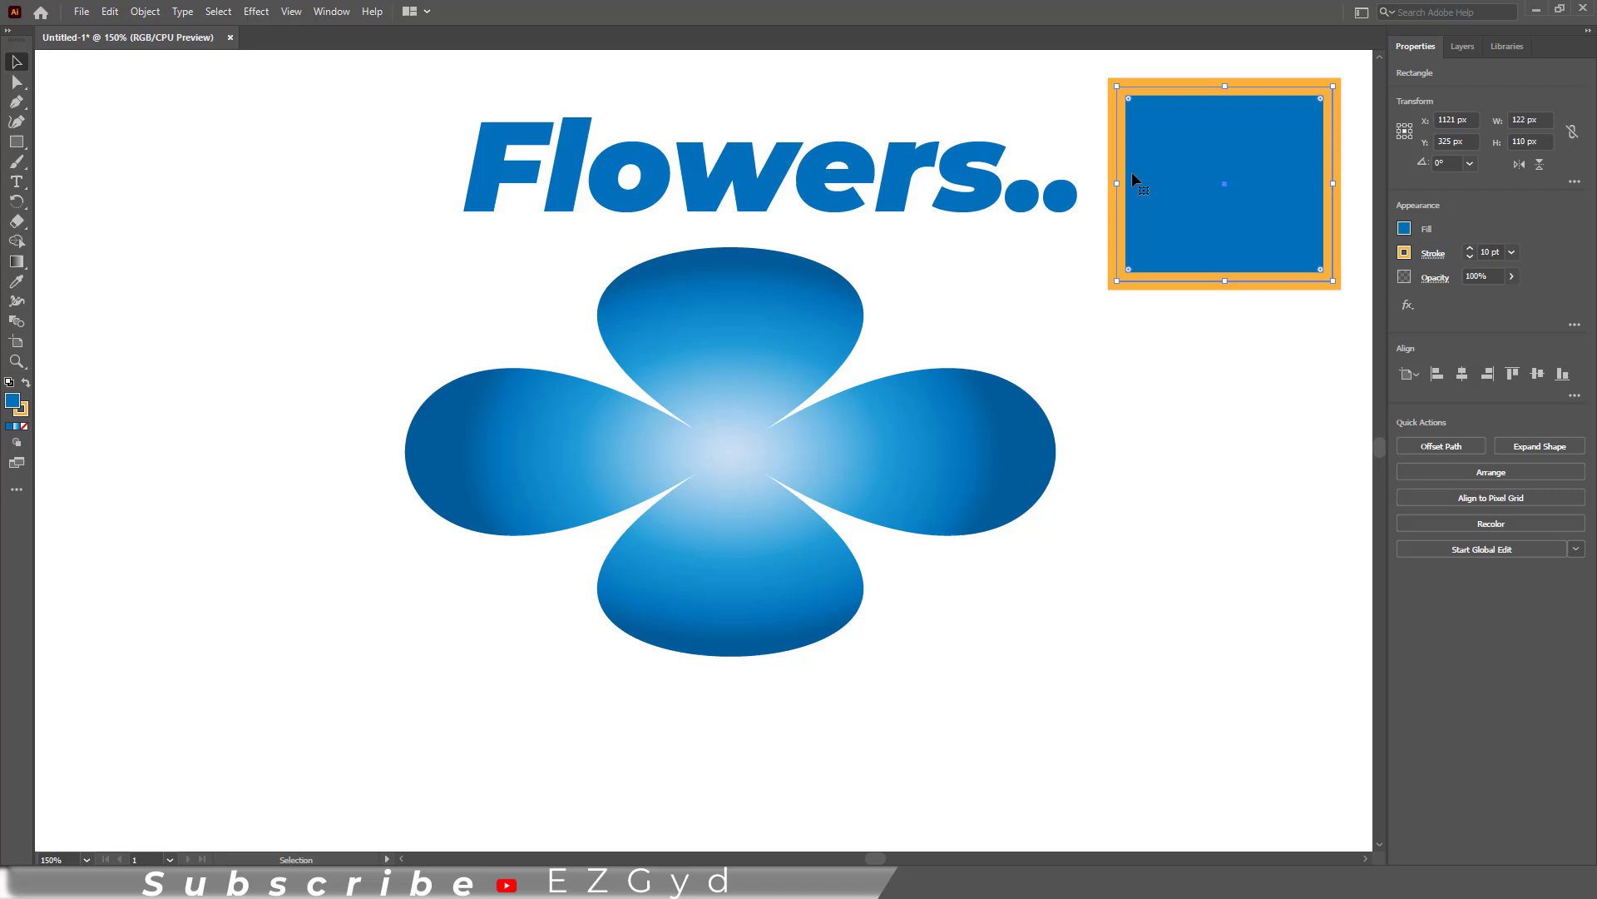
pyautogui.moveTo(1404, 250)
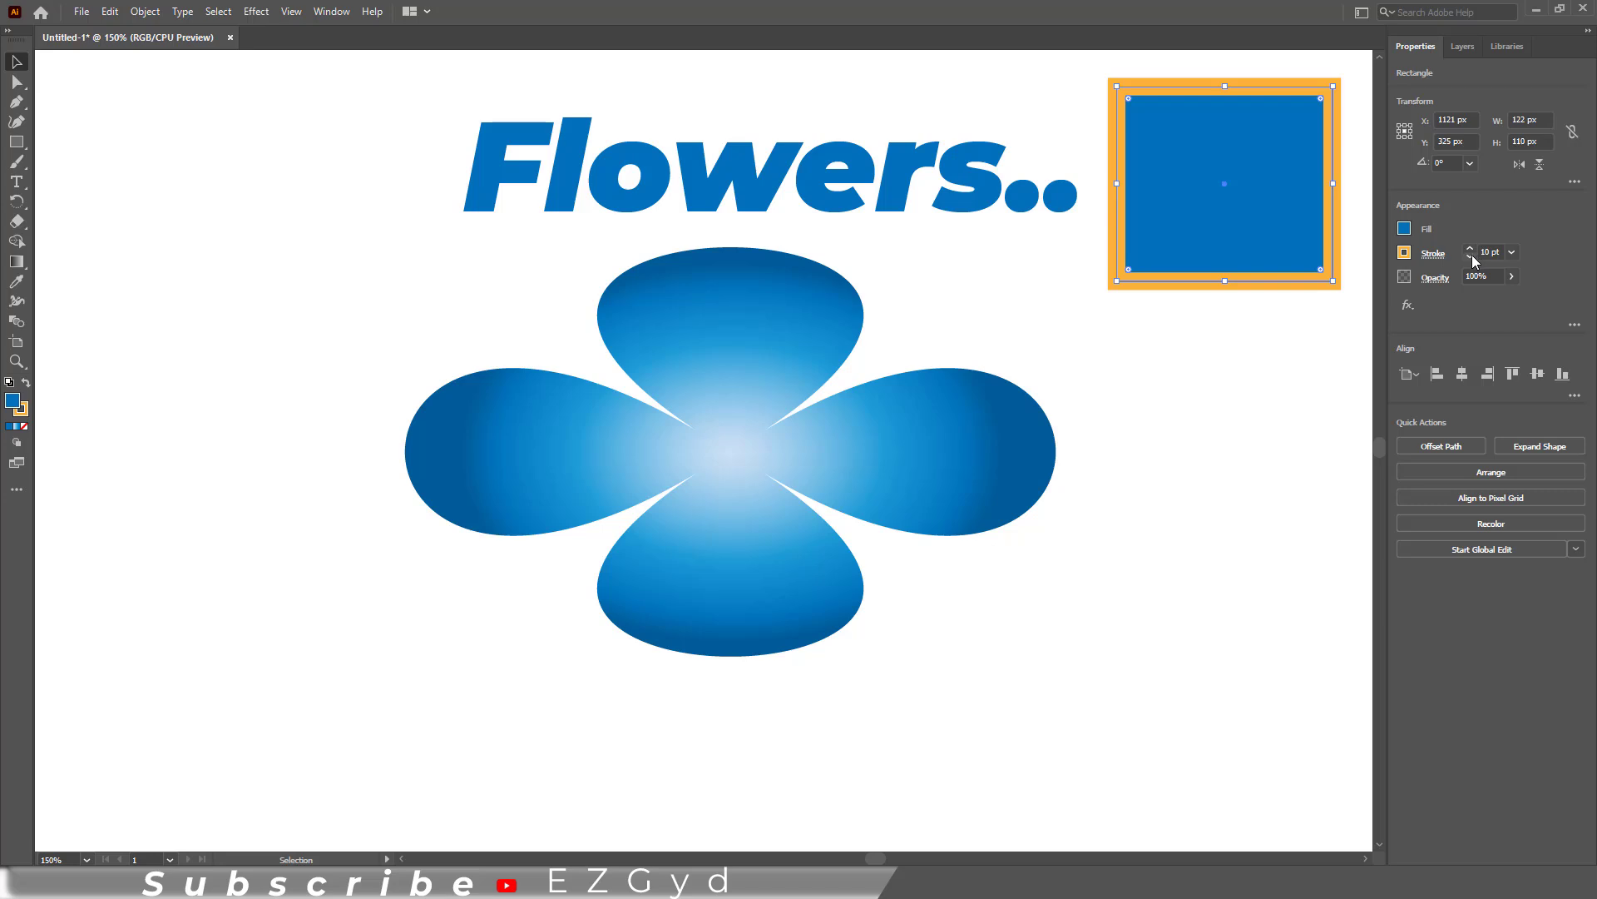
# Step: Reduce the blue square's orange stroke weight from 10 pt to 4 pt
pyautogui.click(1471, 257)
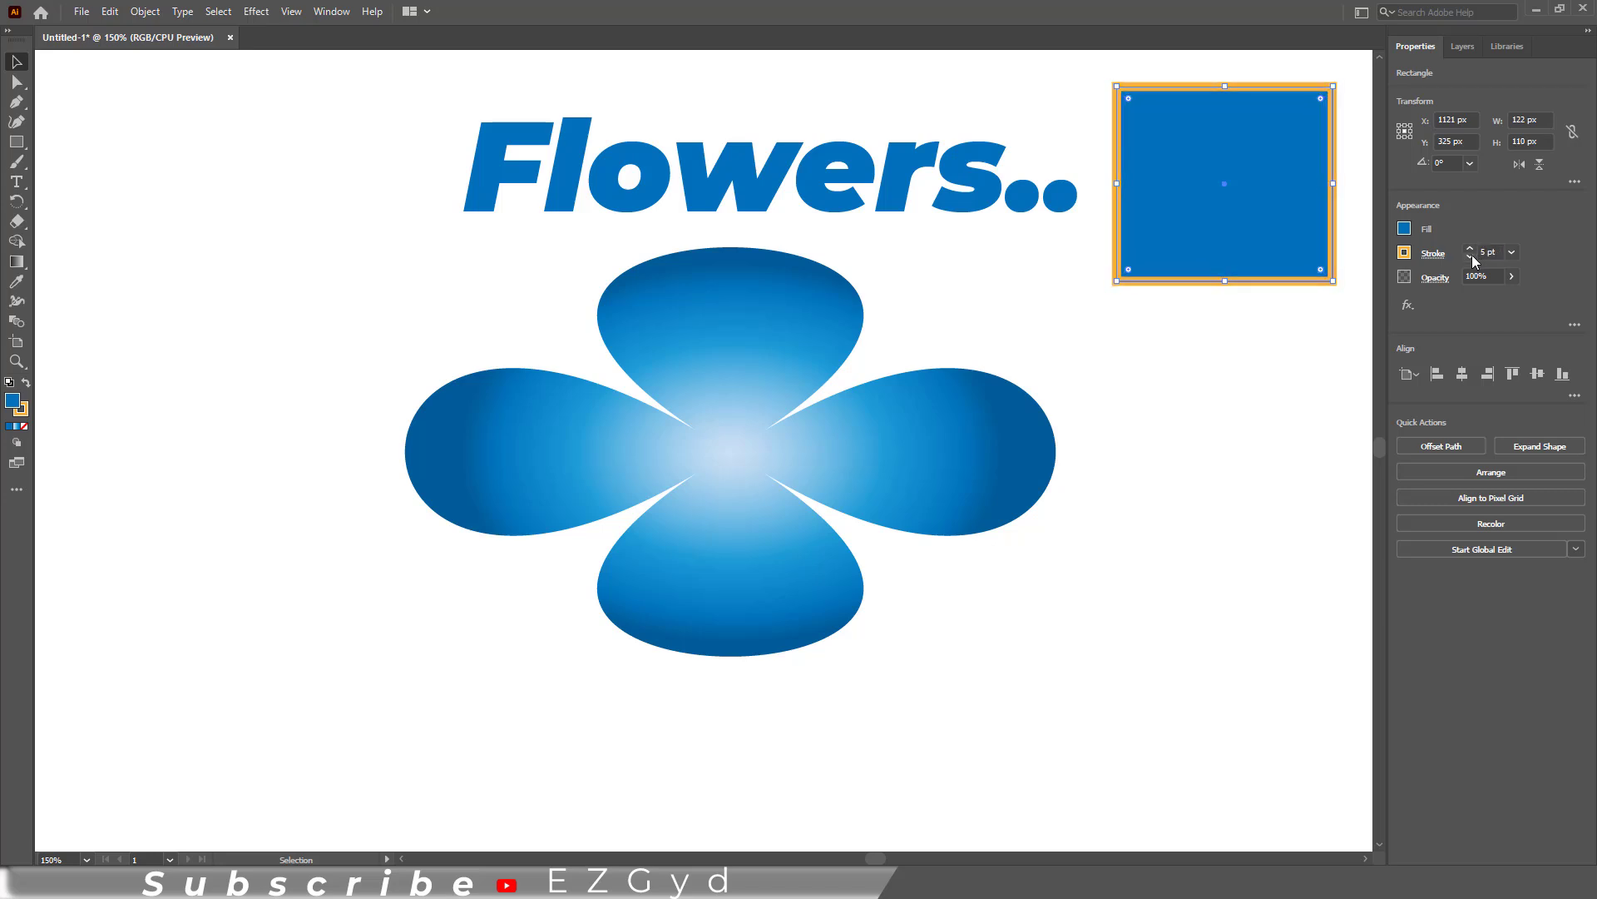
pyautogui.click(1471, 257)
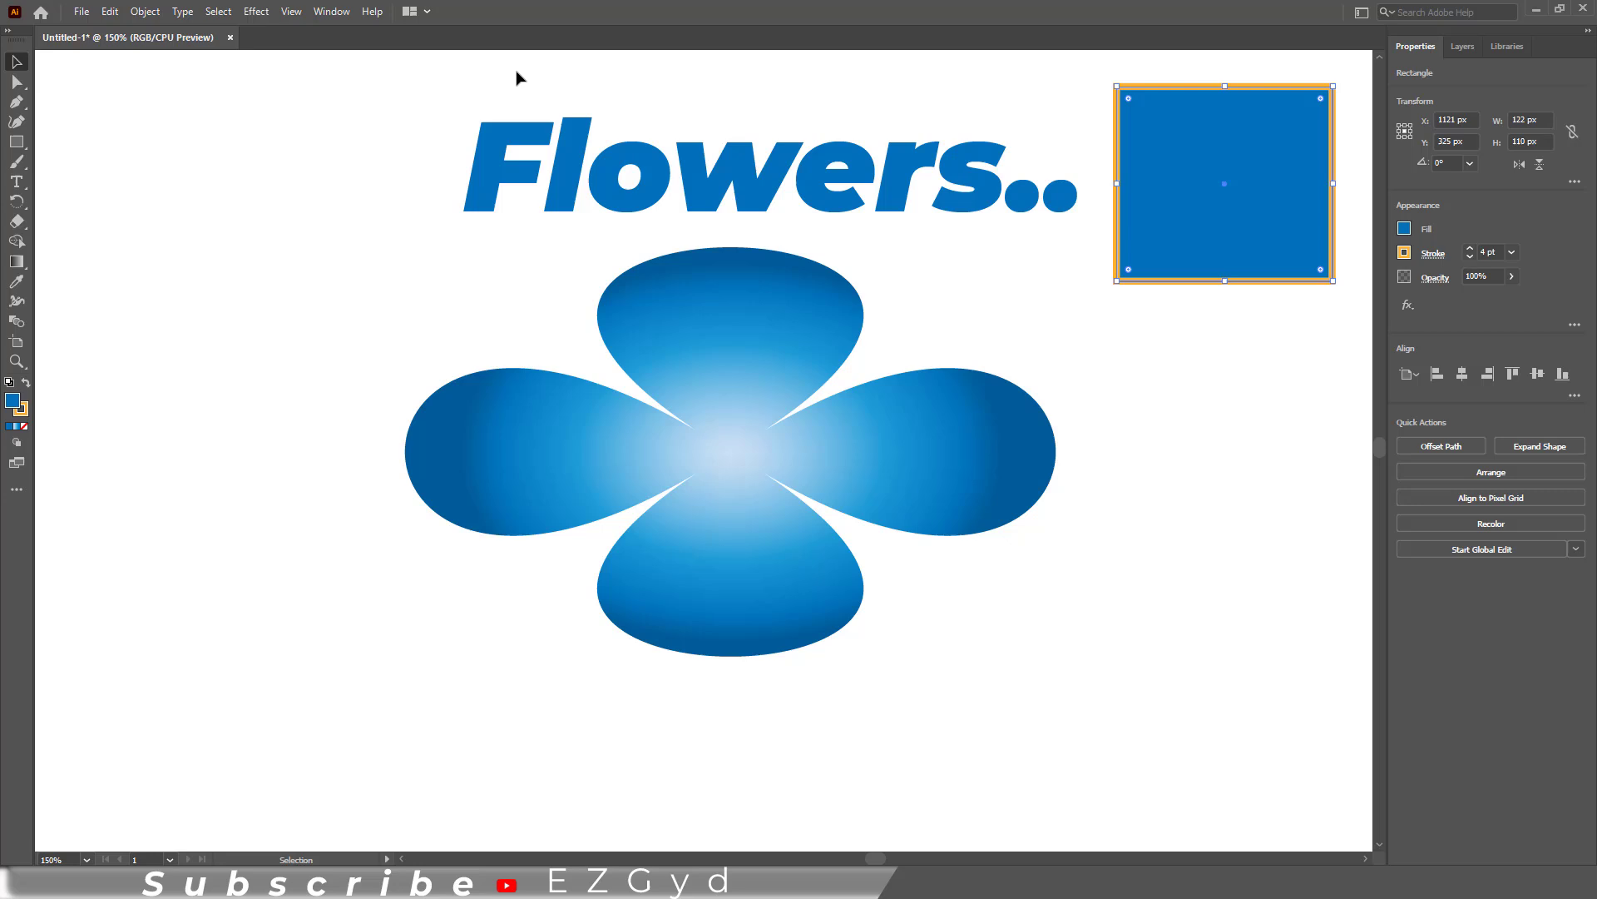
pyautogui.click(331, 10)
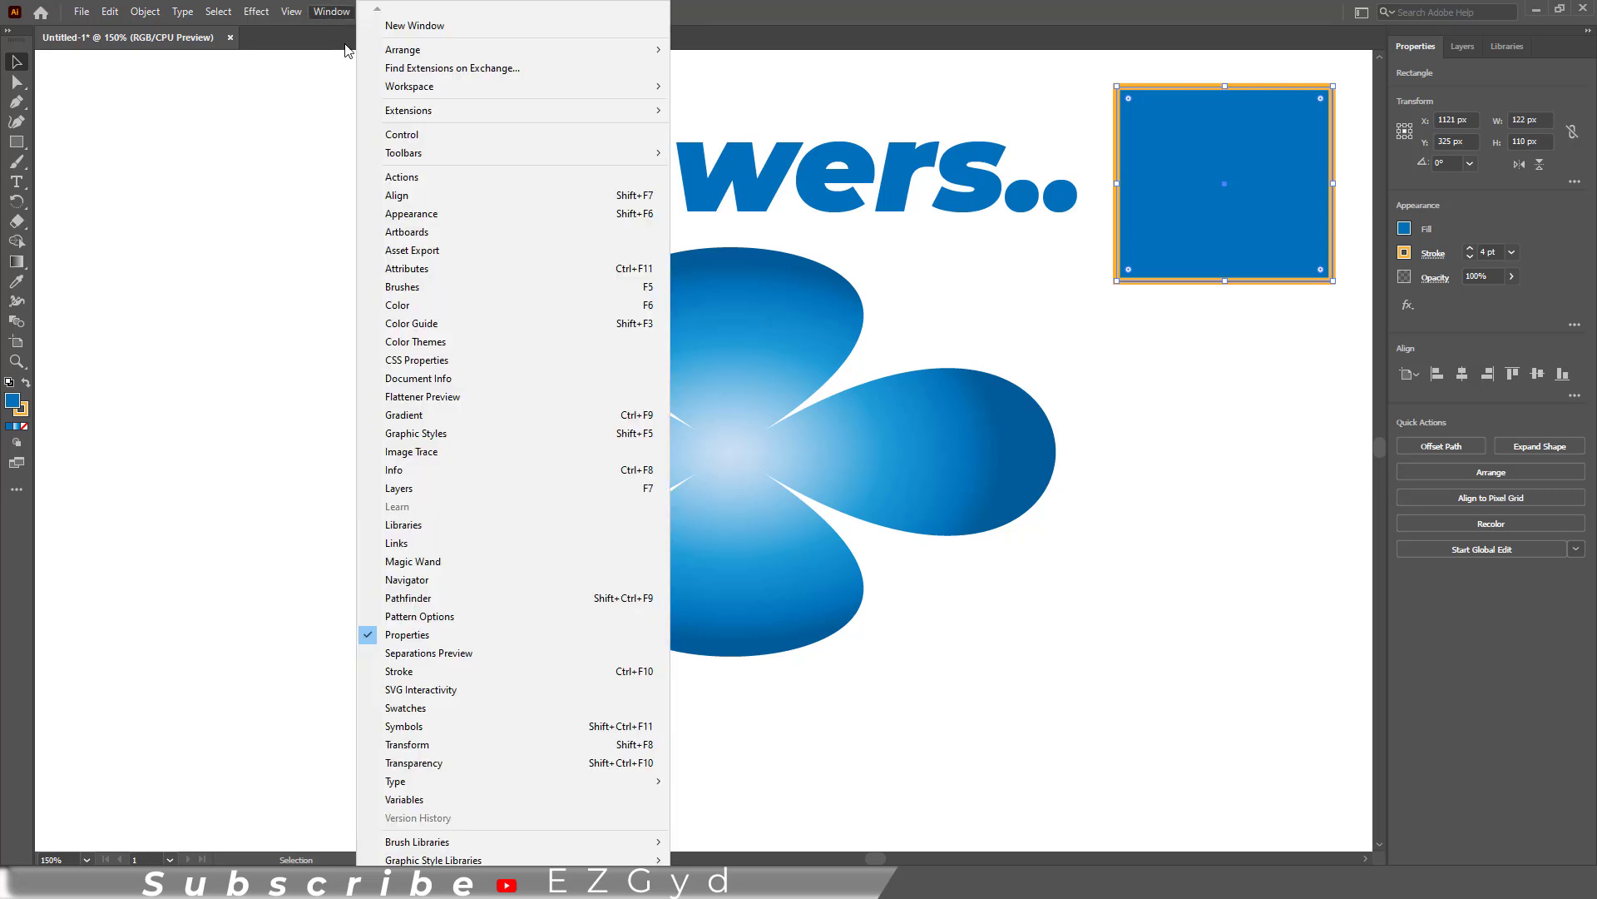
# Step: In the Appearance panel, step the square's stroke down to 0 pt so it has no border
pyautogui.click(411, 213)
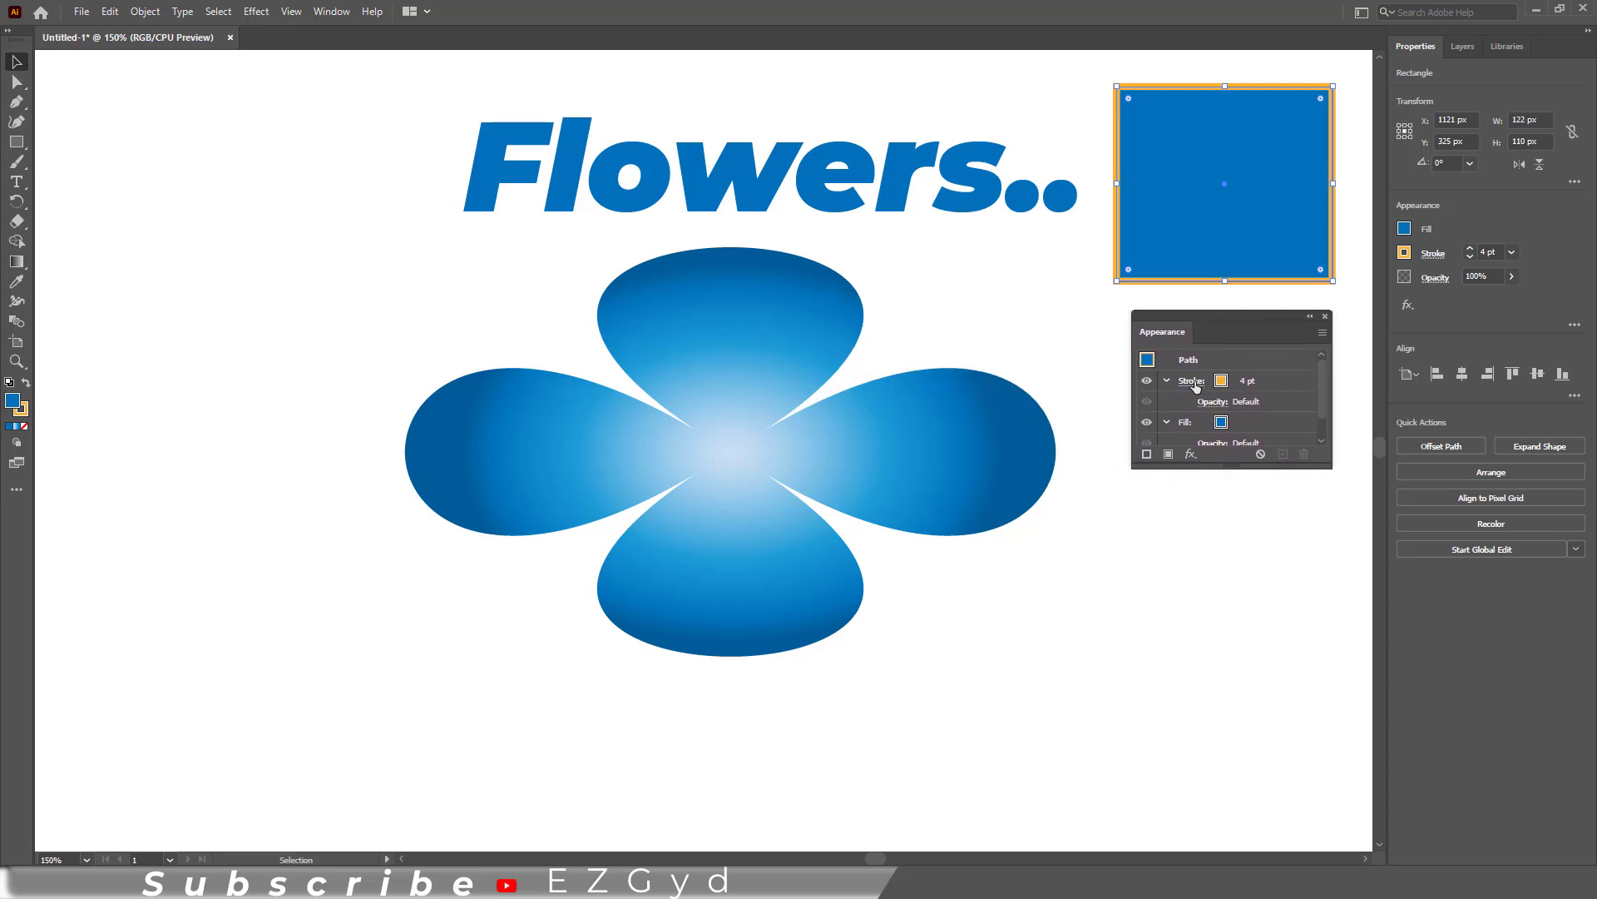
pyautogui.moveTo(1191, 382)
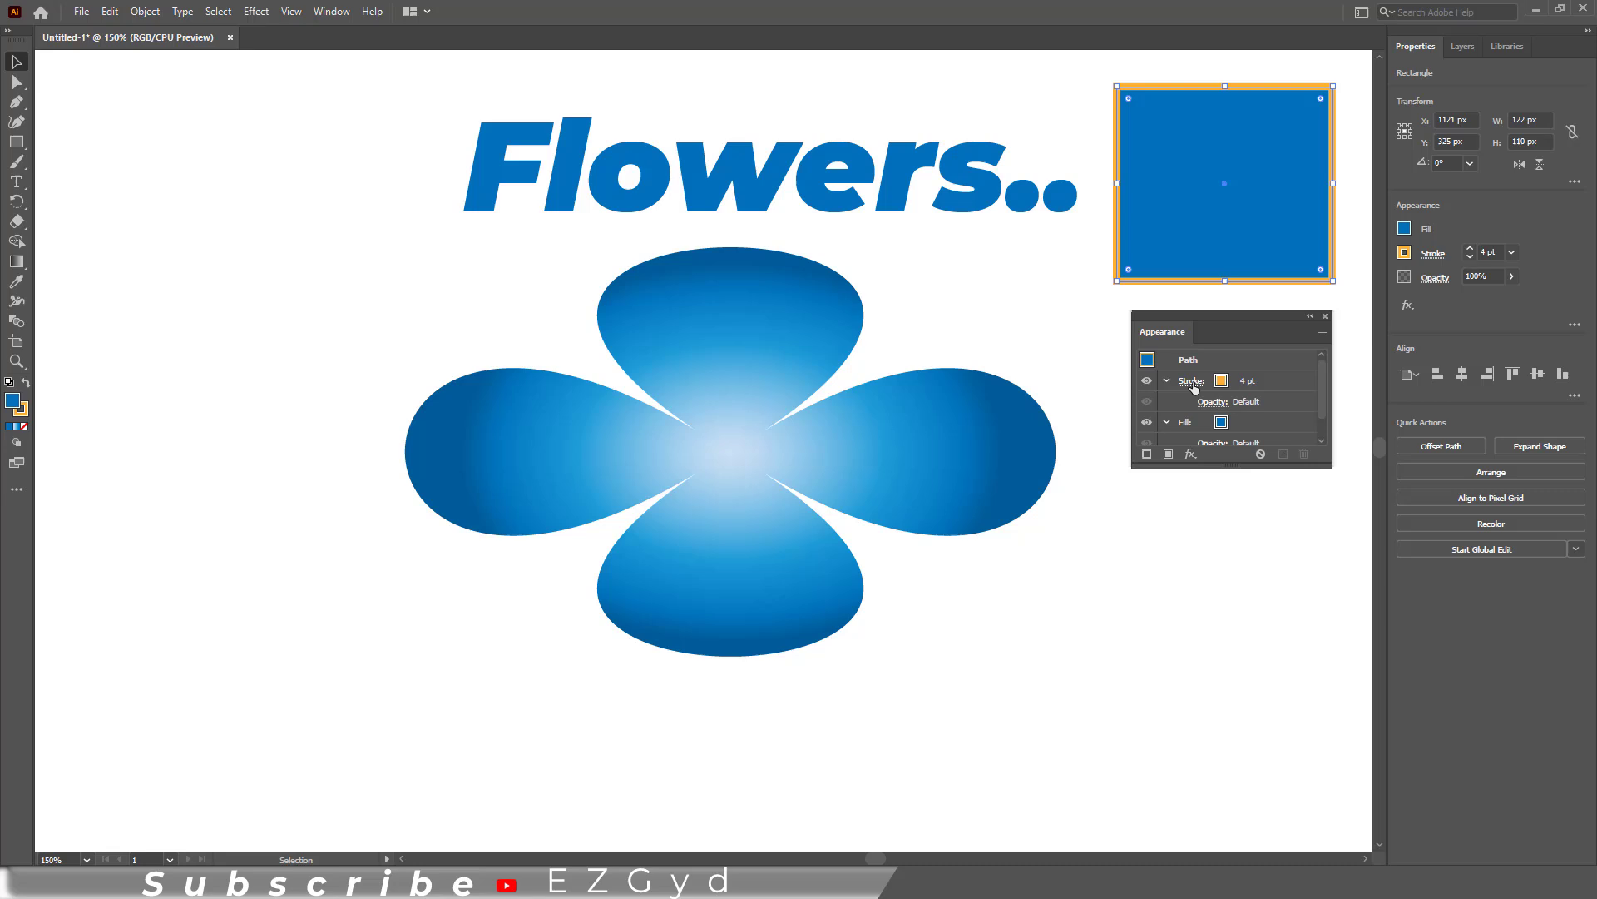
pyautogui.click(1235, 380)
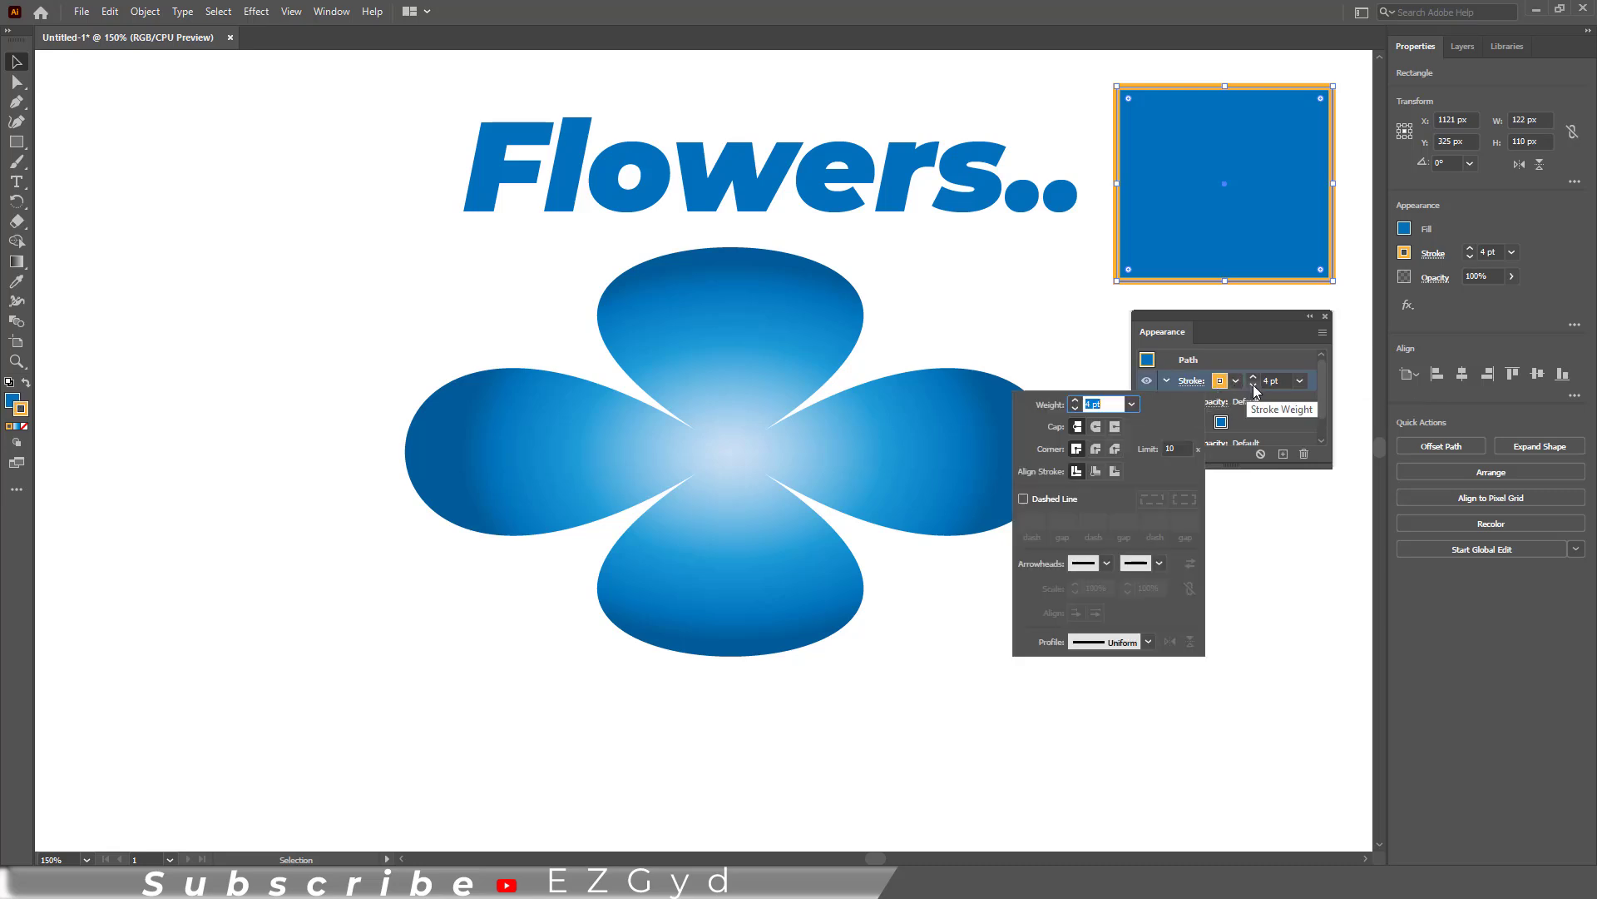
pyautogui.click(1253, 384)
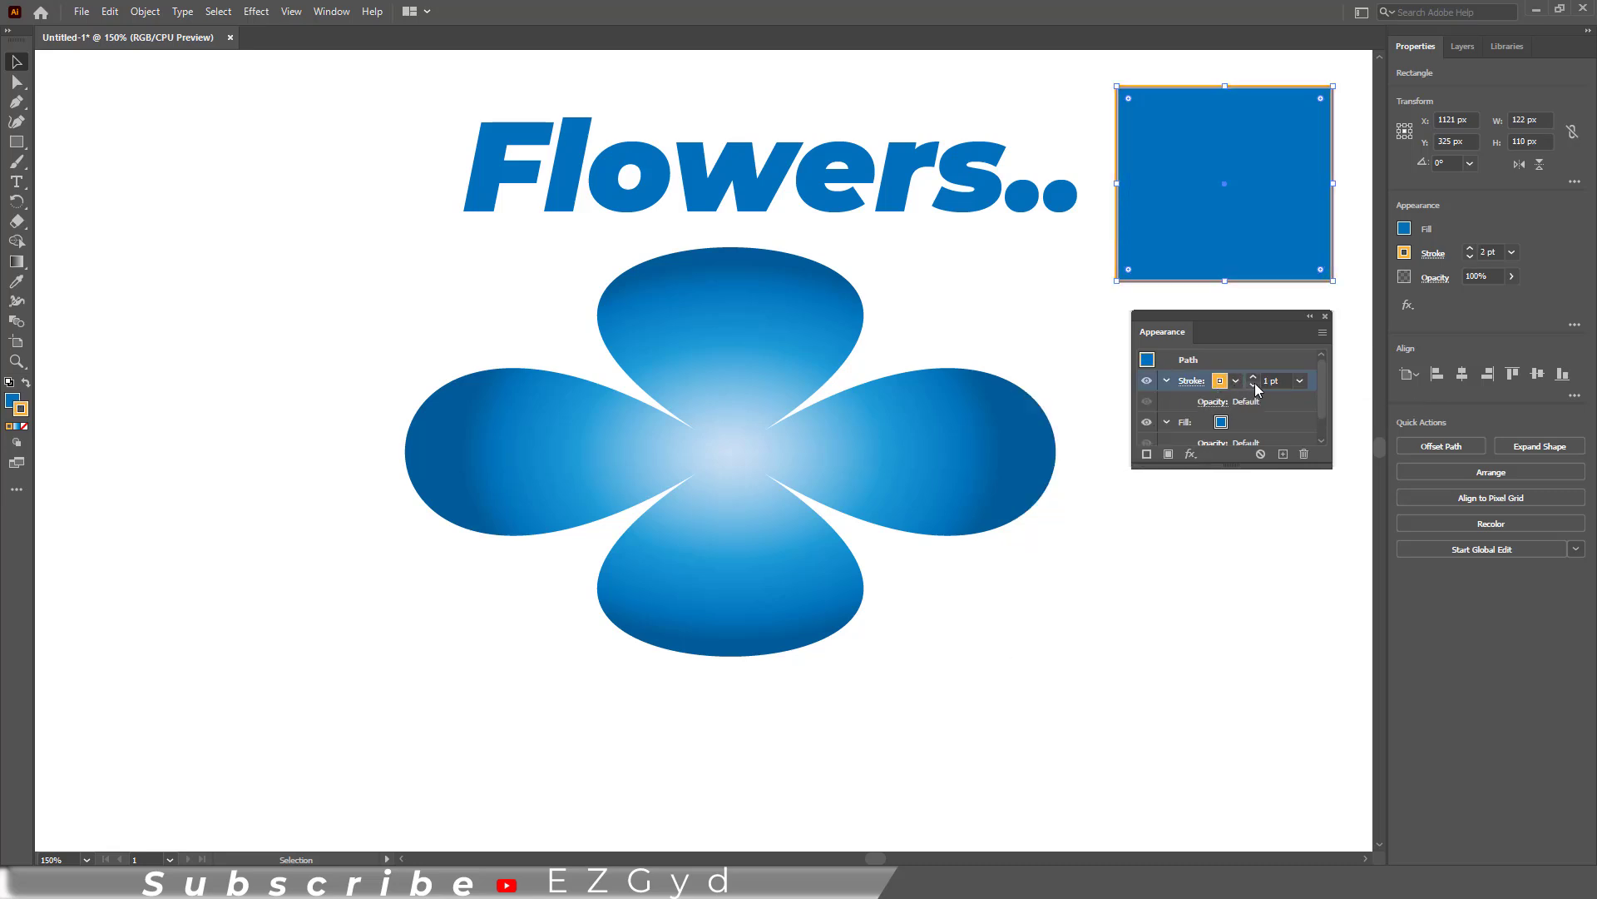
pyautogui.click(1222, 379)
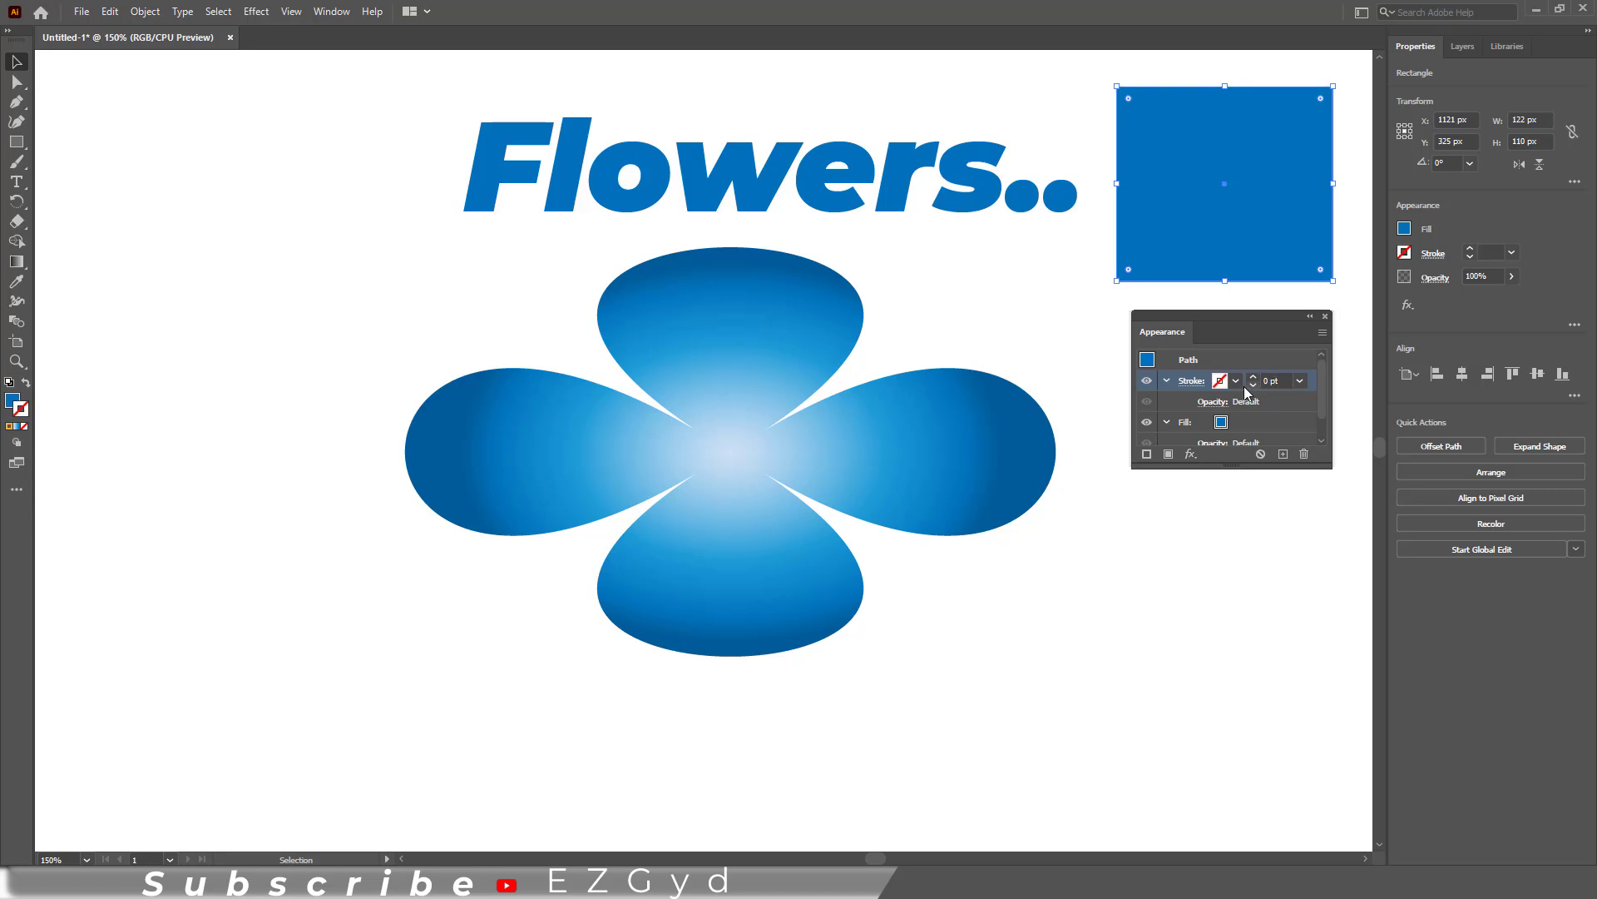
pyautogui.click(1235, 380)
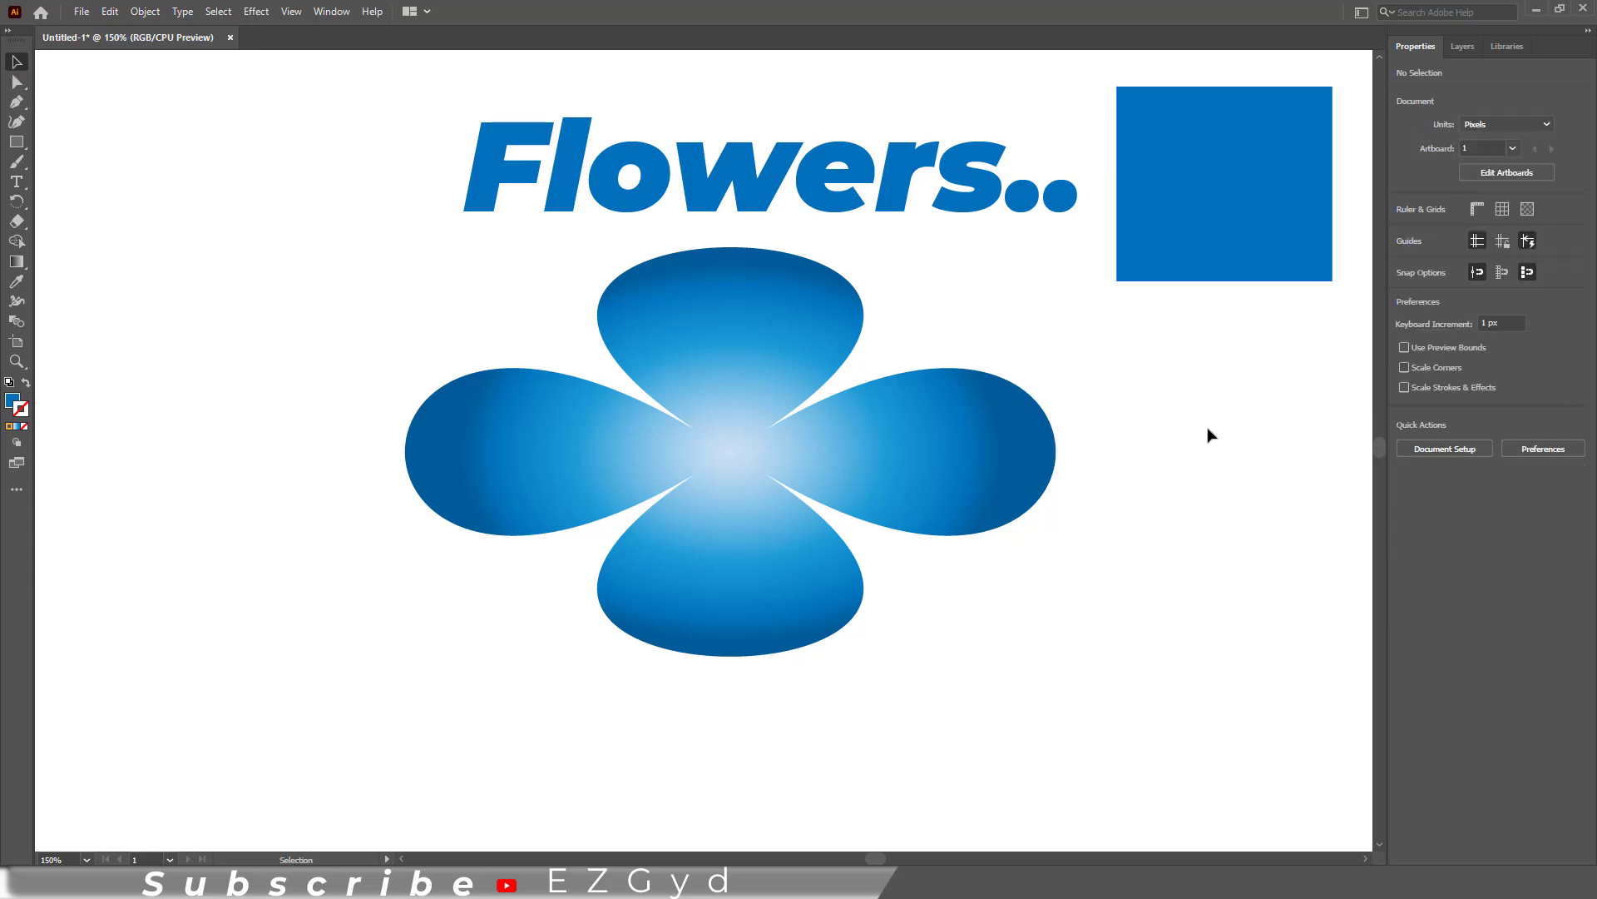
pyautogui.moveTo(1138, 532)
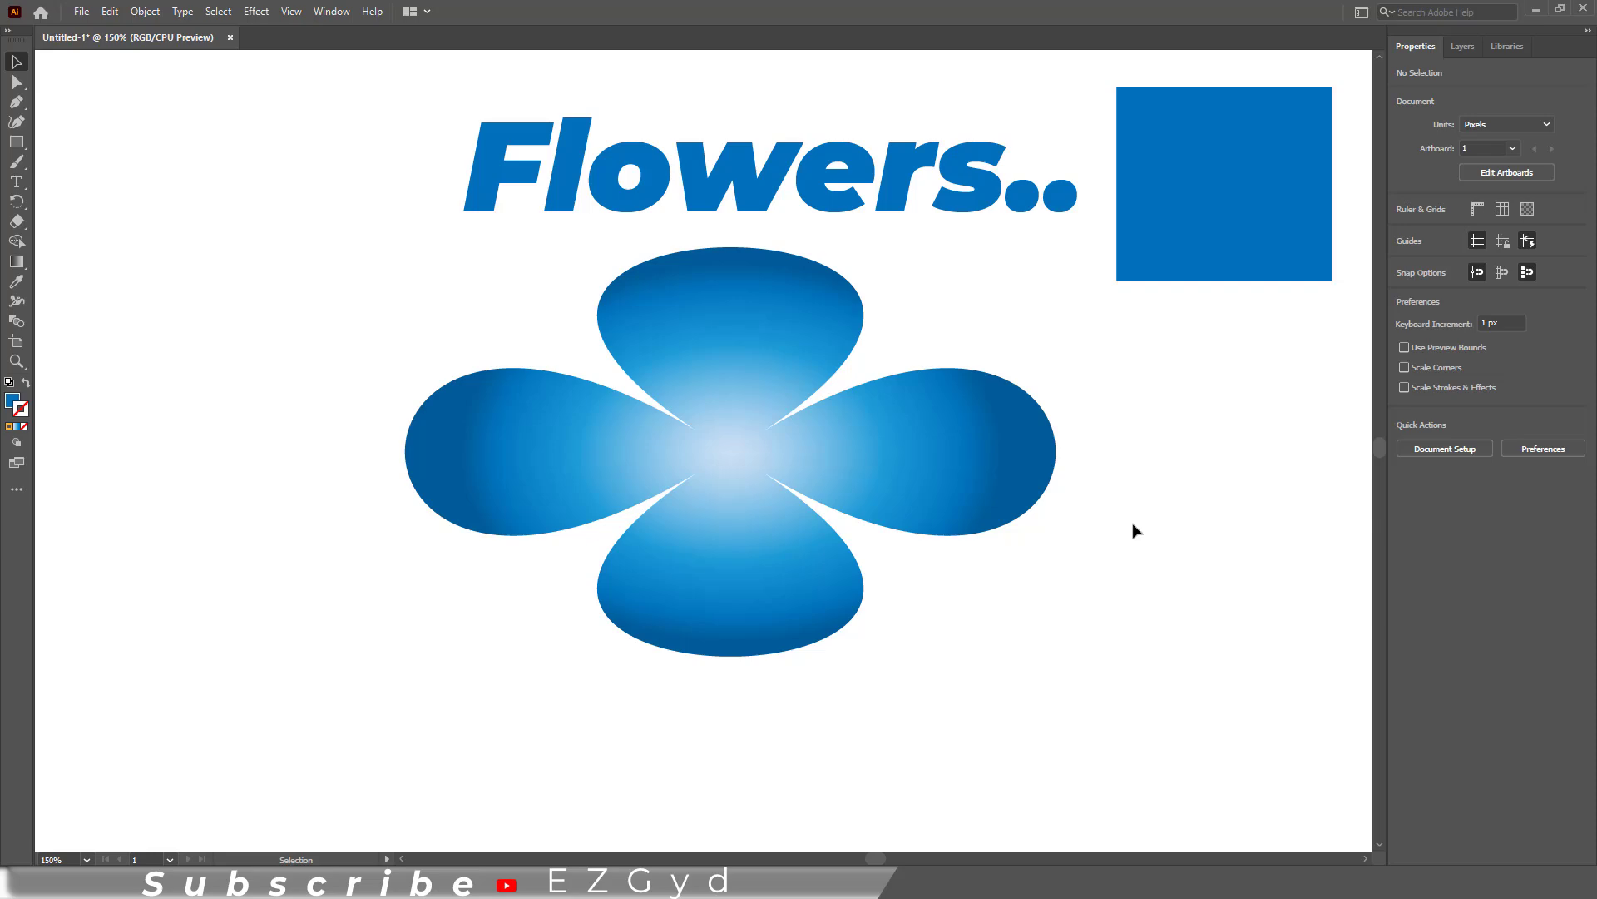
pyautogui.moveTo(366, 52)
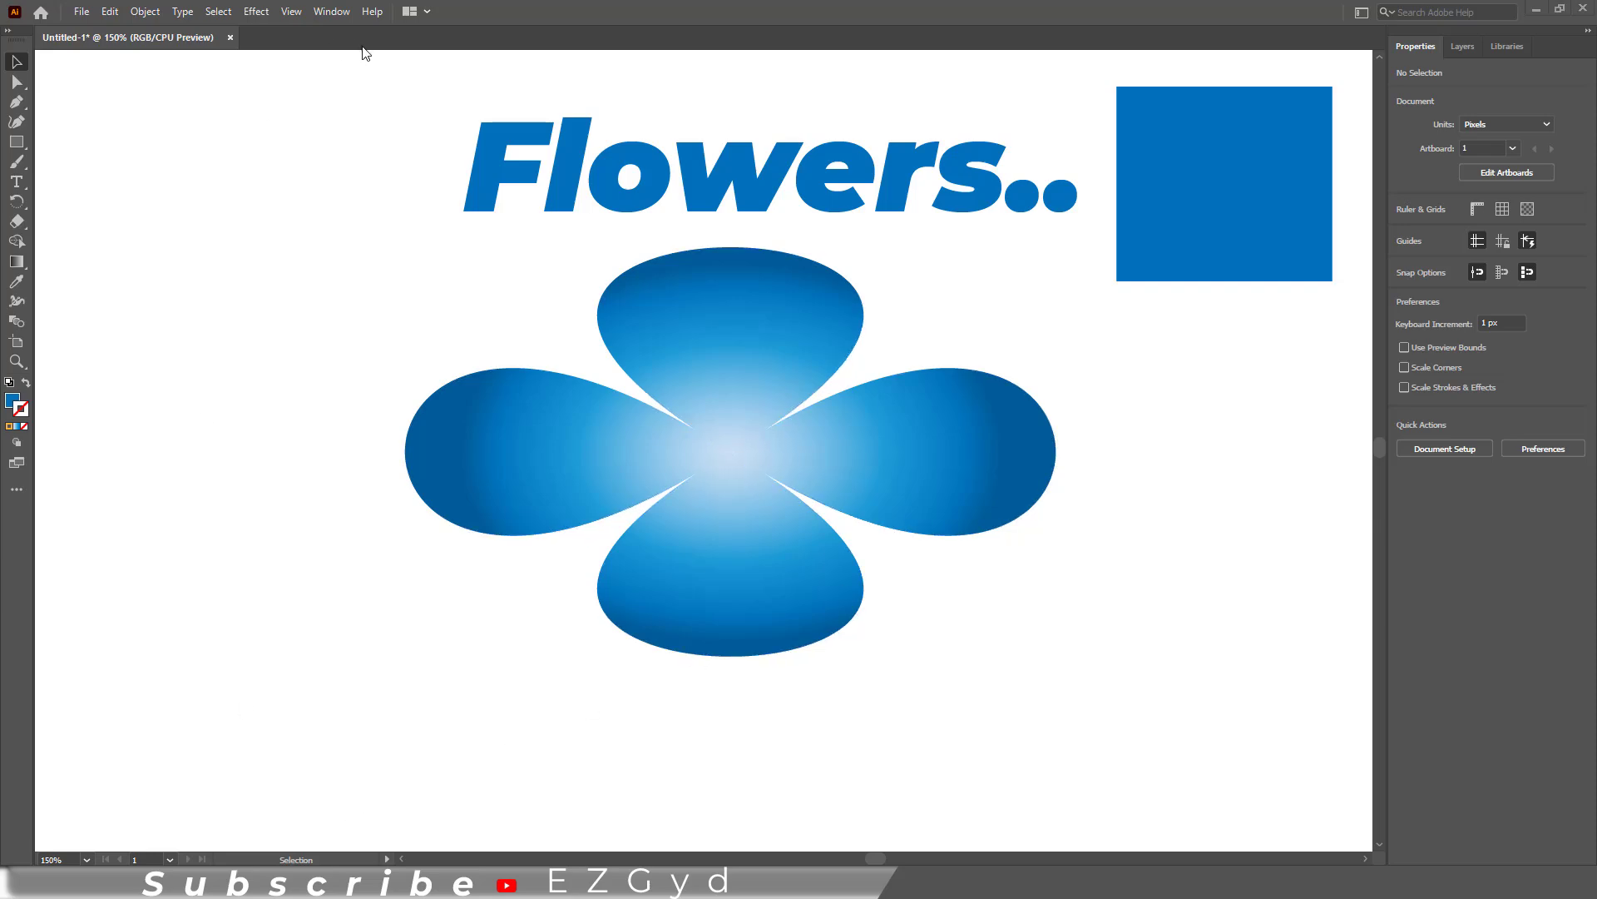